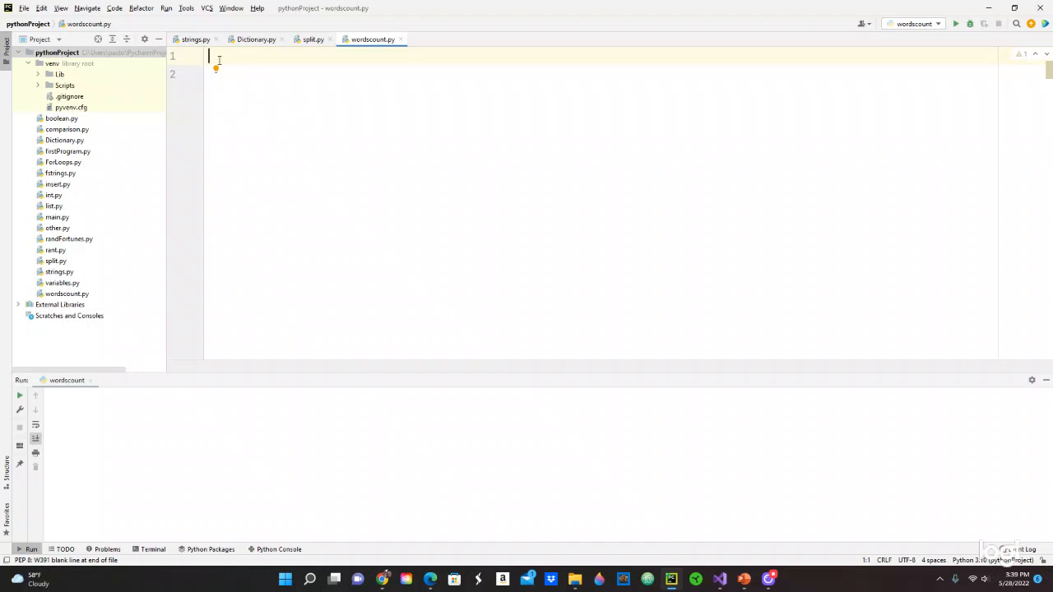
# Define text as a triple-quoted string holding 'a b c d e' on its own line
pyautogui.write('text')
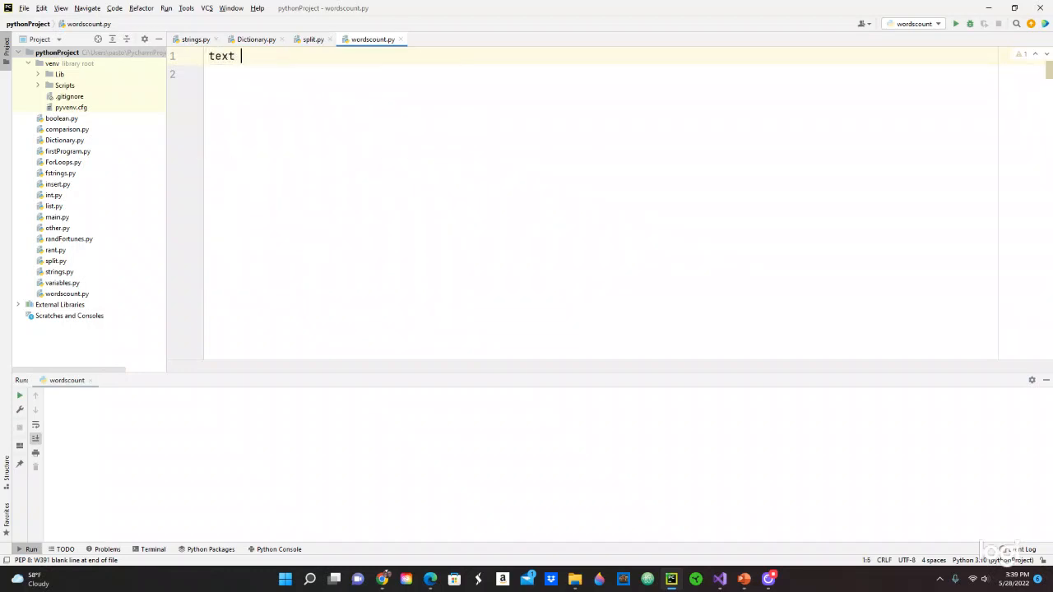
pyautogui.write('=')
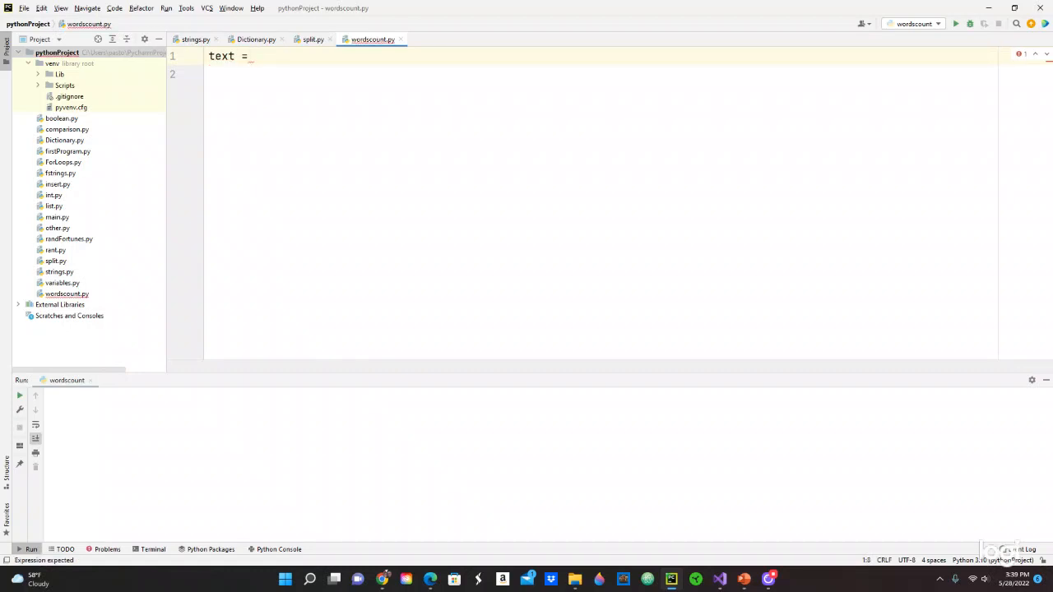
pyautogui.write('""""""')
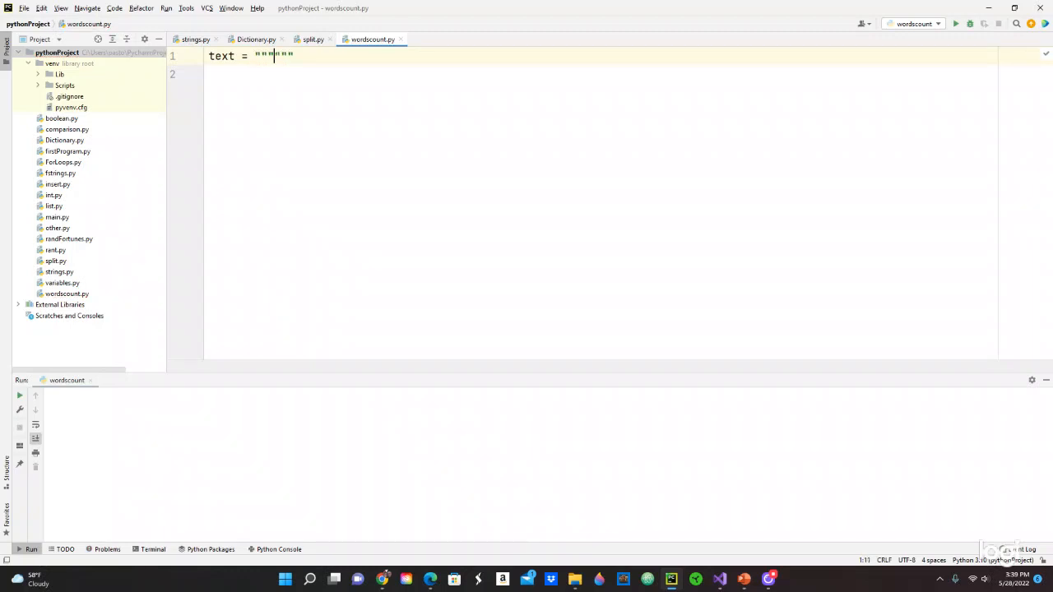
pyautogui.press('enter')
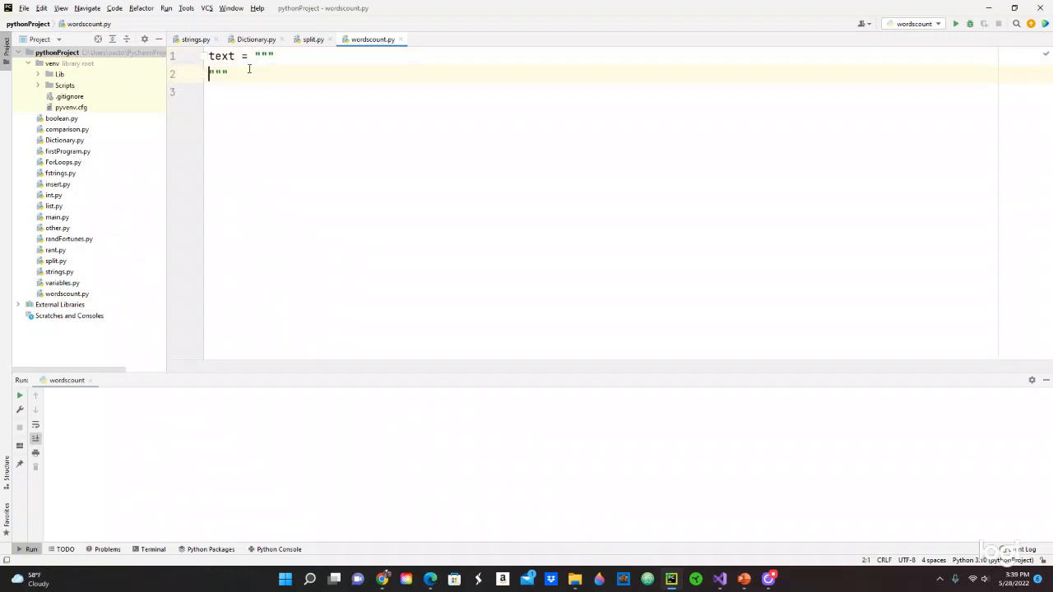
pyautogui.press('enter')
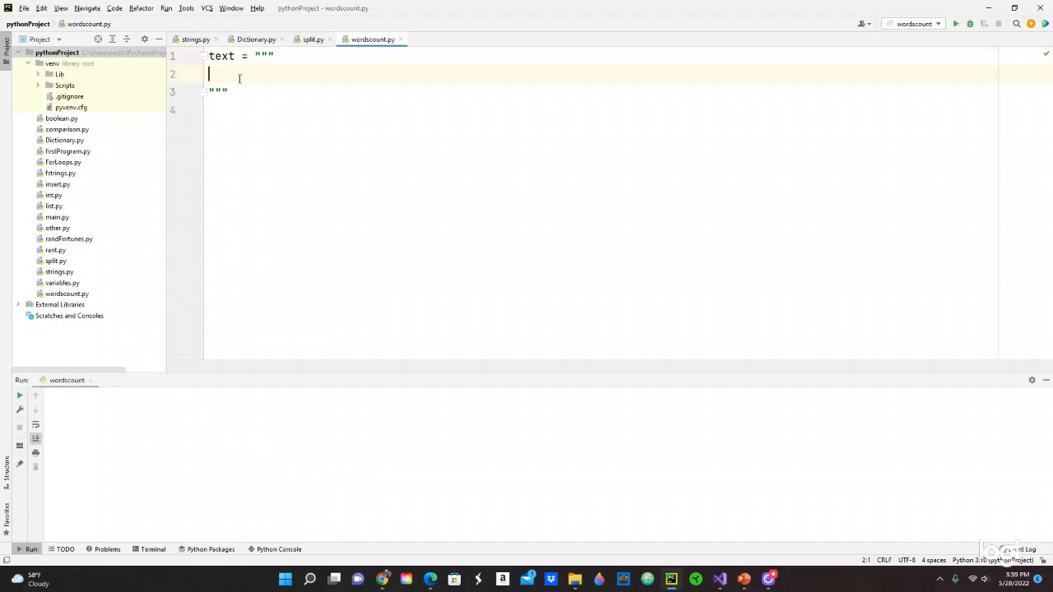
pyautogui.write('a')
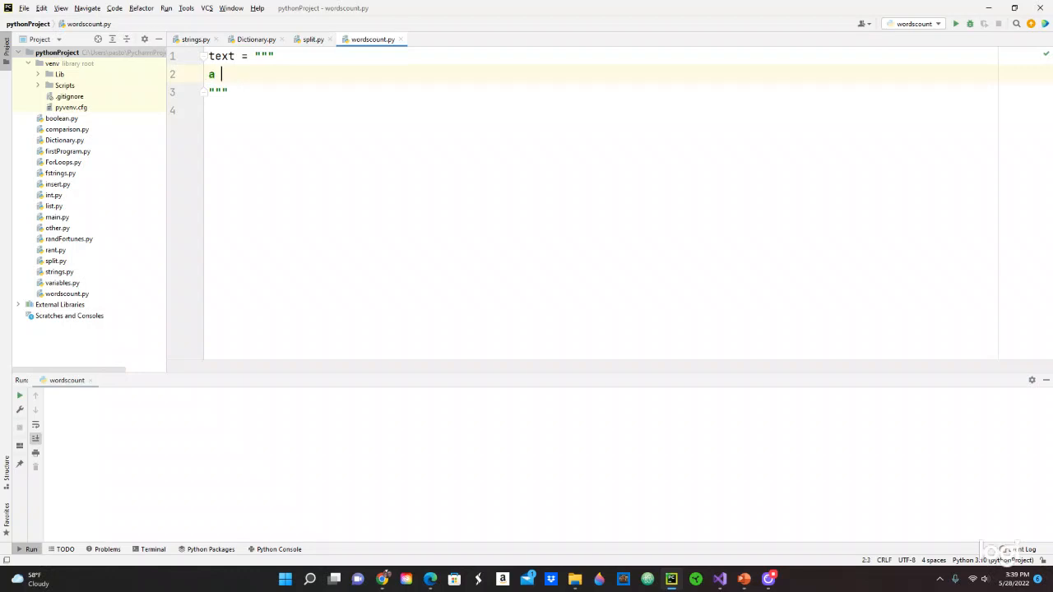
pyautogui.write('b c')
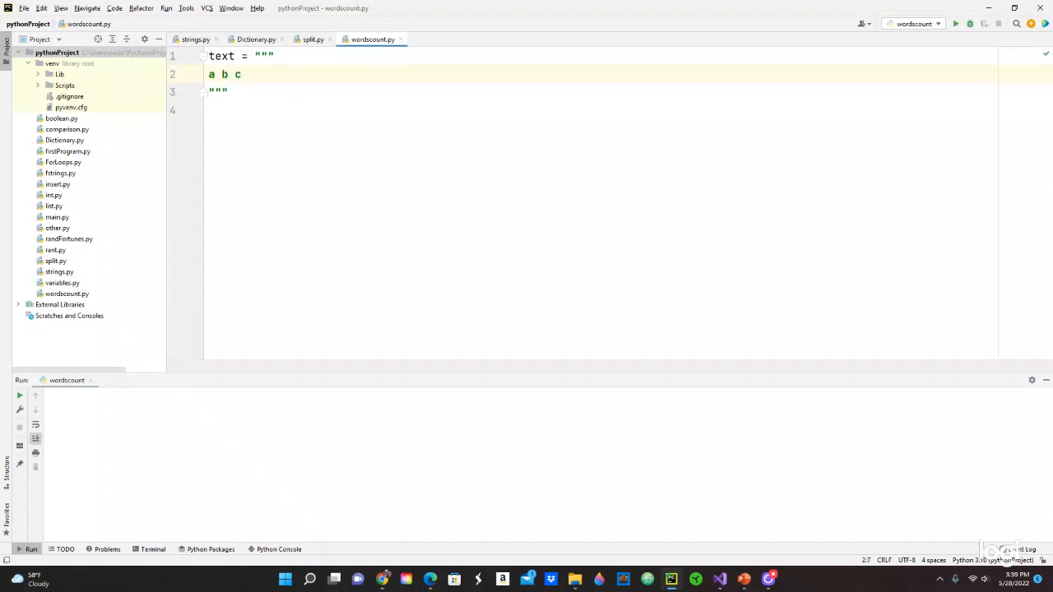
pyautogui.write('d')
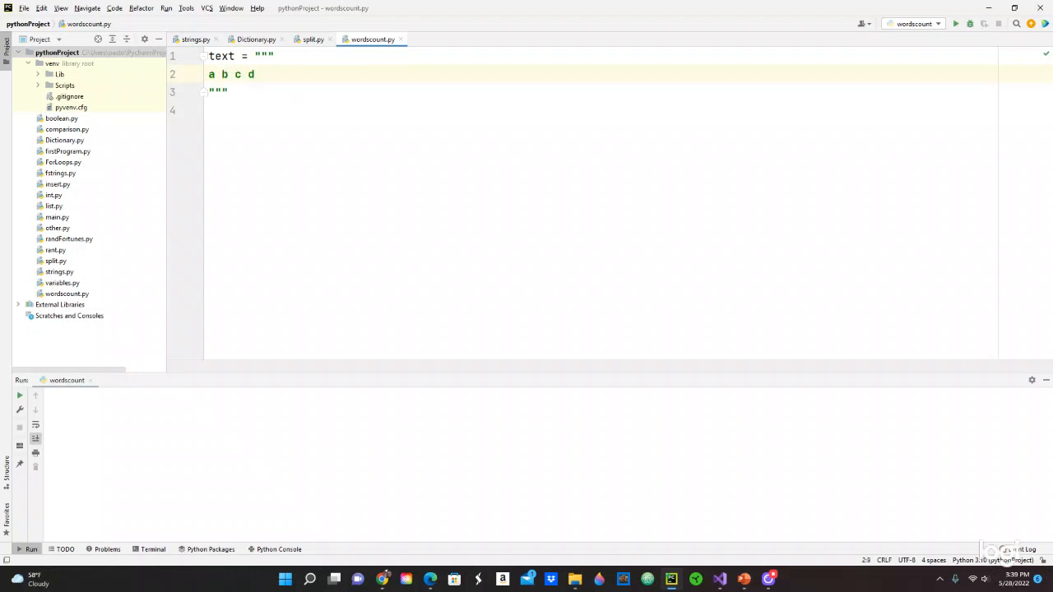
pyautogui.write('e')
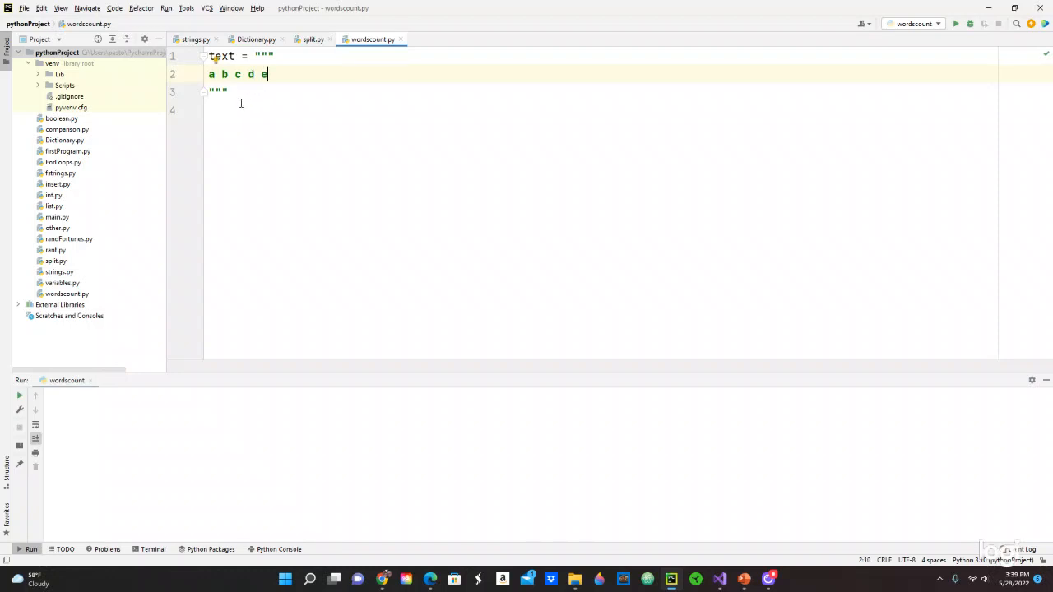
# Add print(text) below the string to display its contents
pyautogui.write('pr')
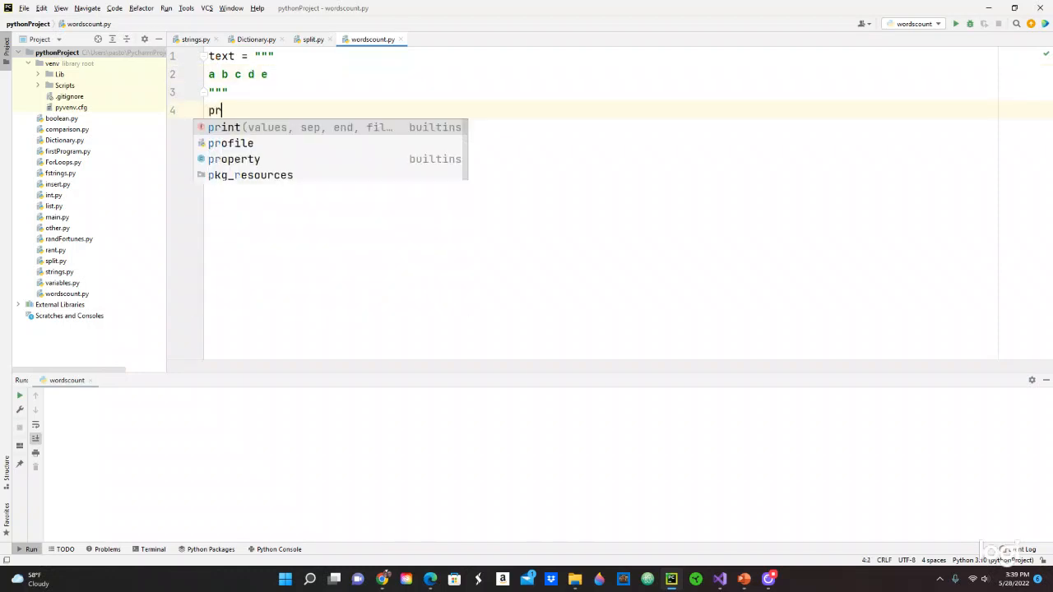
pyautogui.write('int')
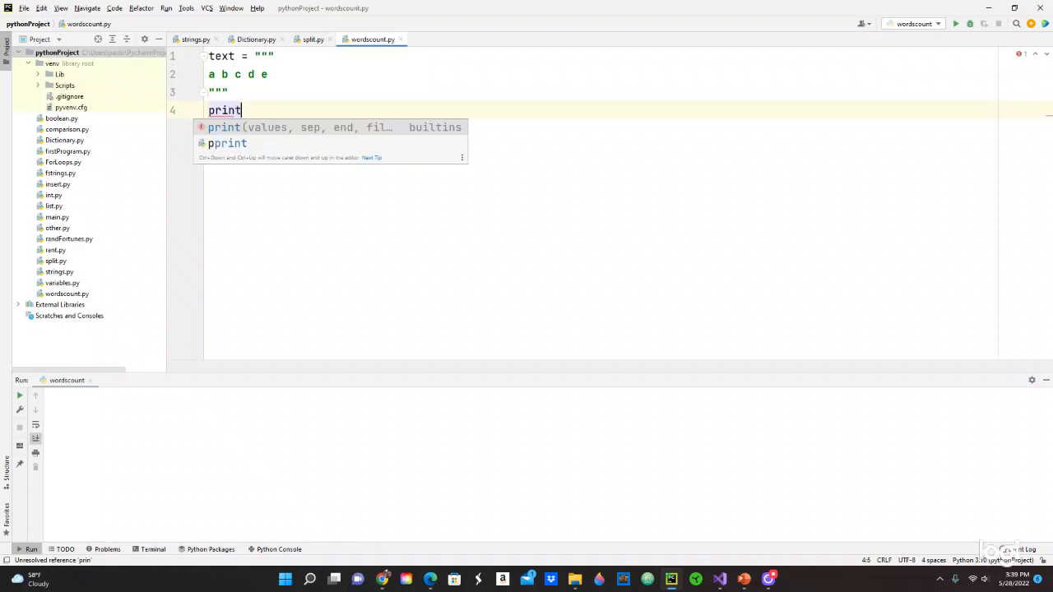
pyautogui.write('(te')
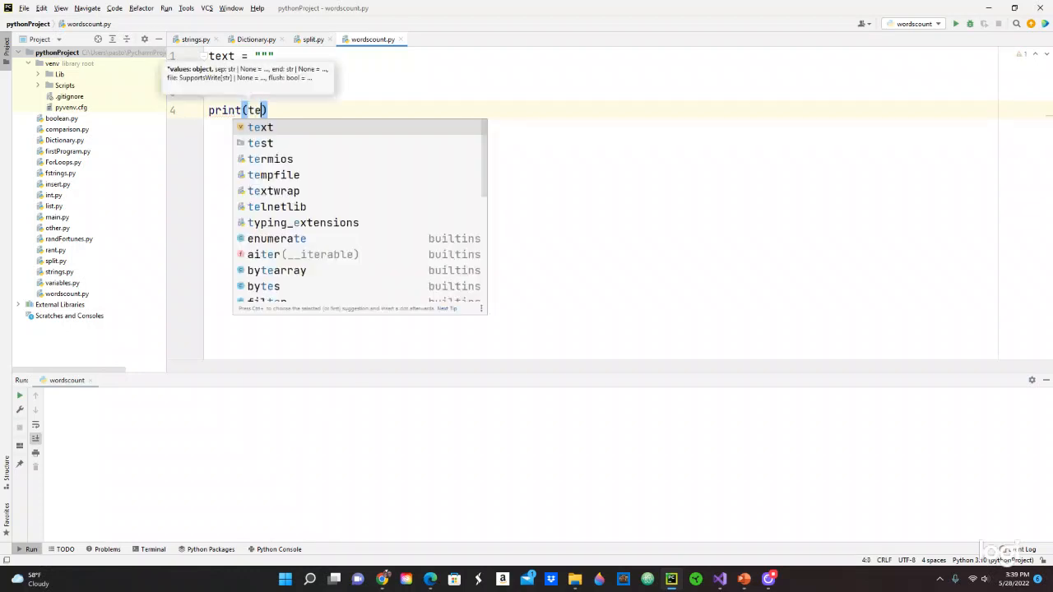
pyautogui.click(260, 128)
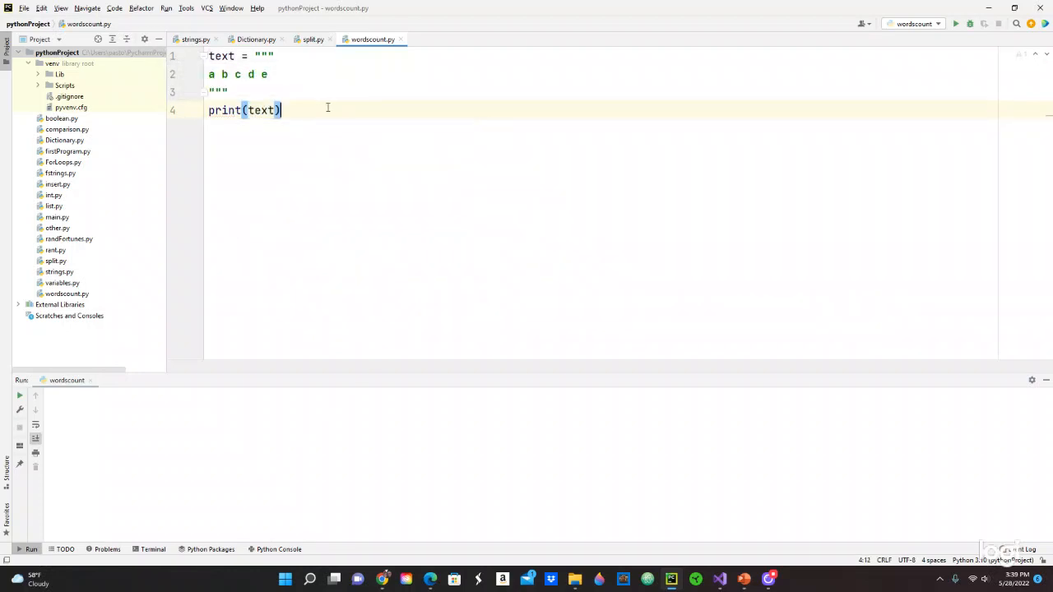
# Run the script, then change the call to print(text.split()) to get a word list
pyautogui.click(955, 23)
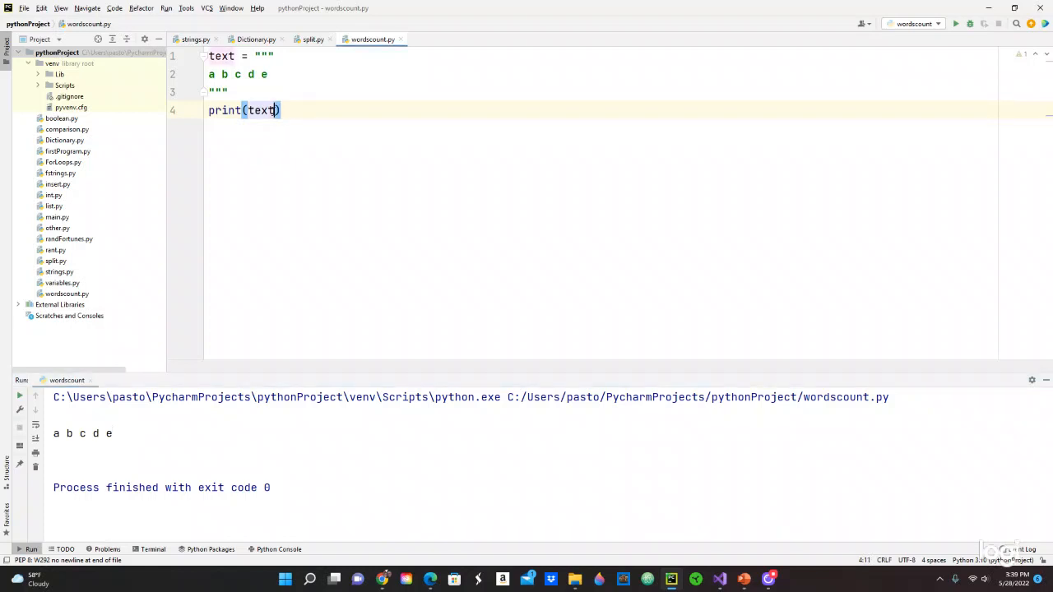
pyautogui.write('.')
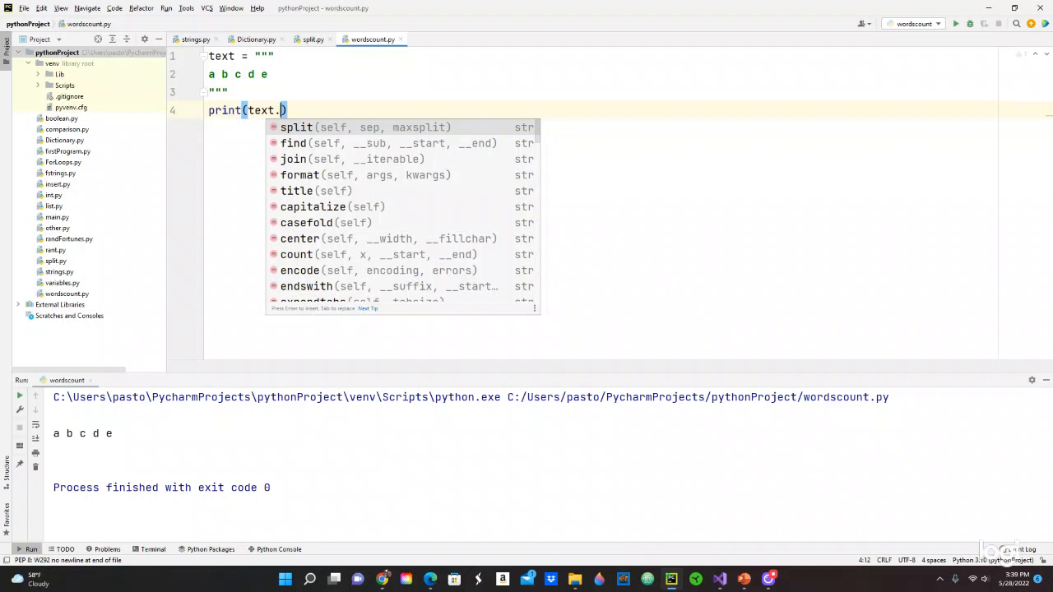
pyautogui.write('split(')
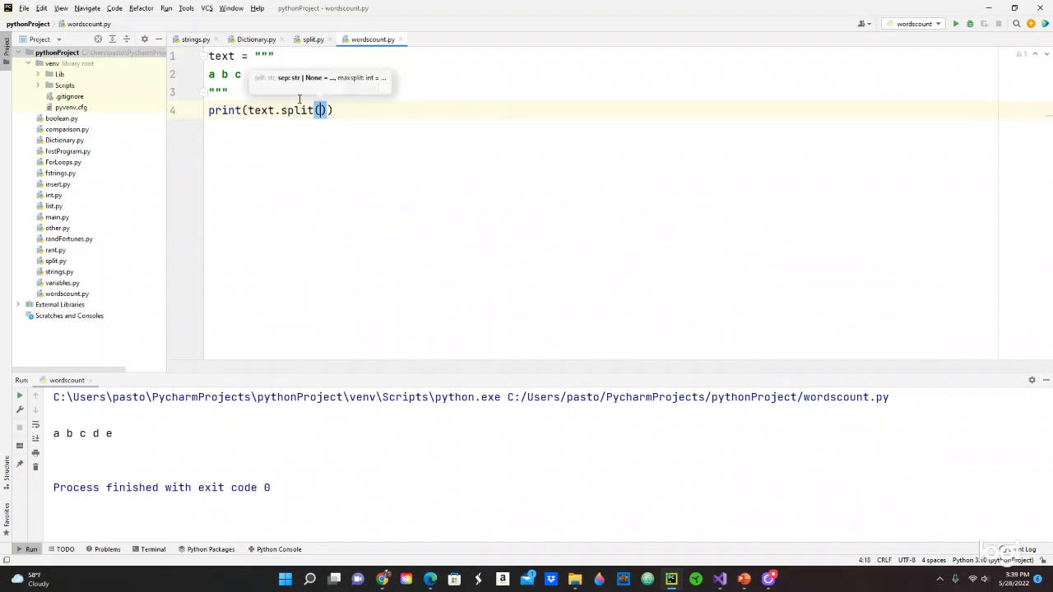
pyautogui.moveTo(956, 23)
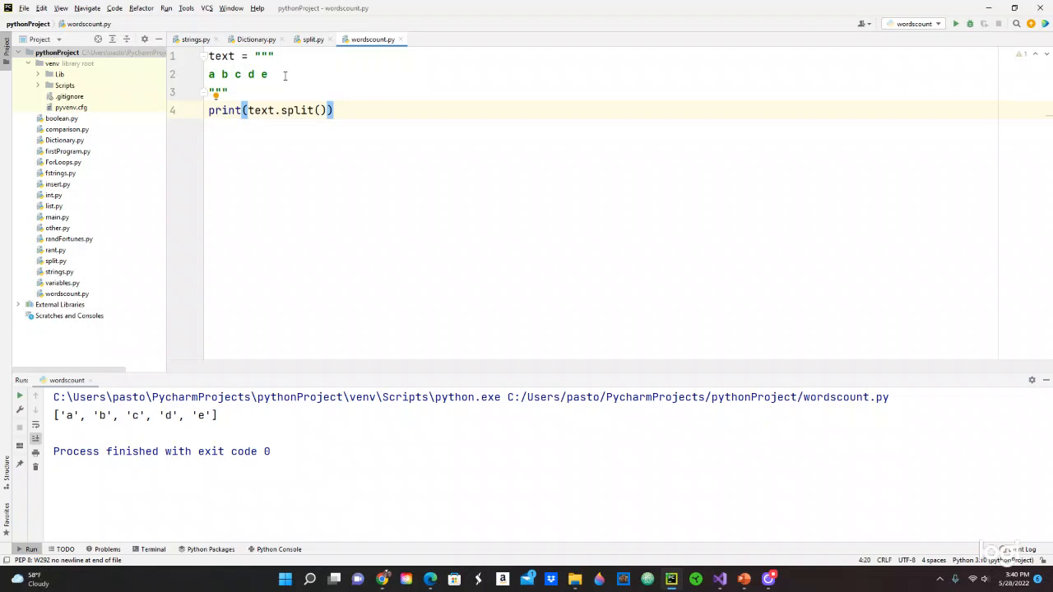
pyautogui.moveTo(356, 100)
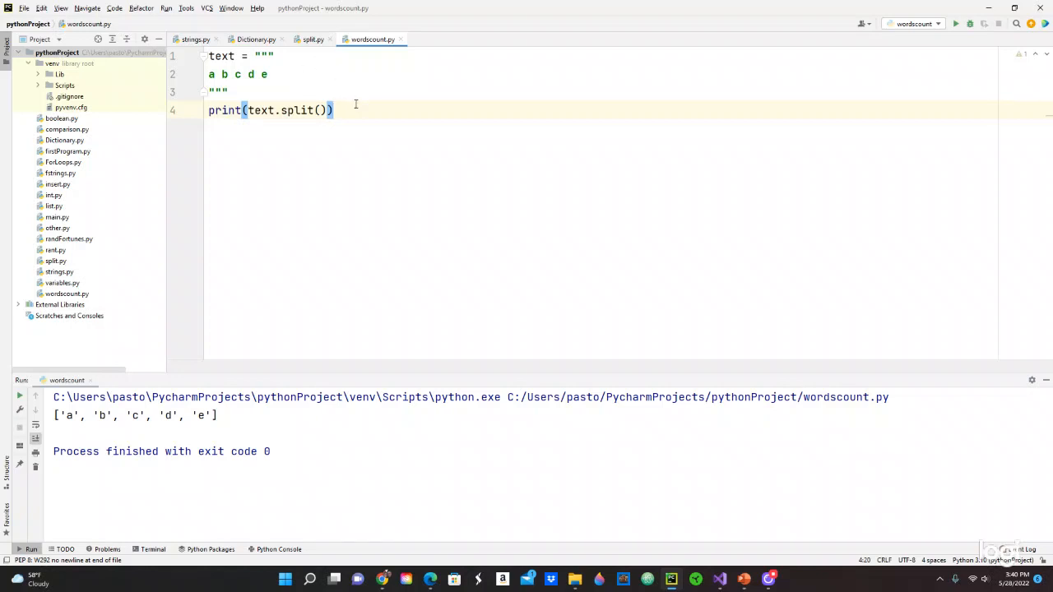
# Add the line word_count = {} creating an empty dictionary below the print
pyautogui.press('enter')
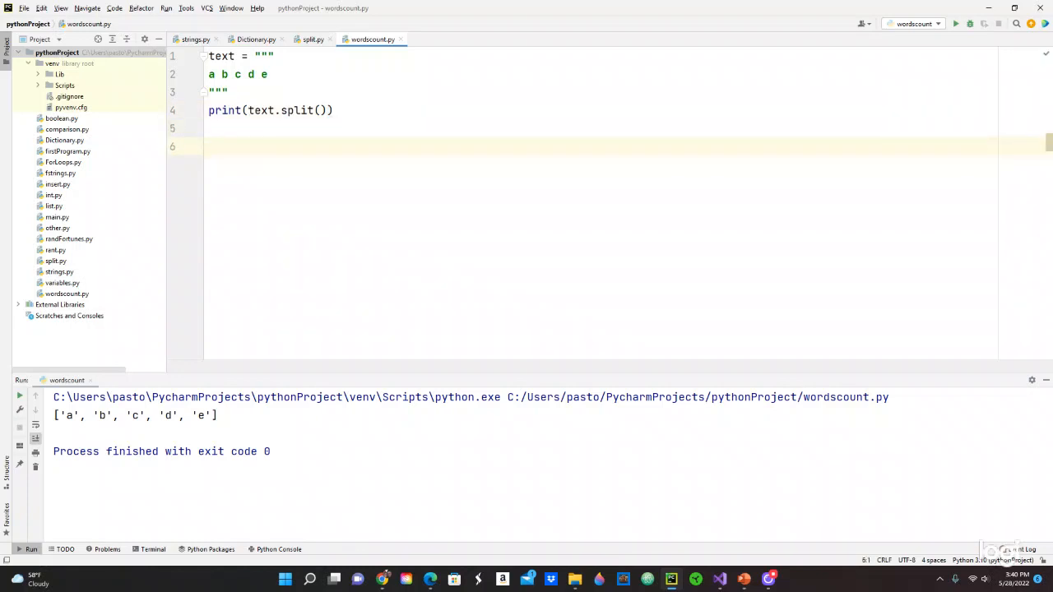
pyautogui.write('wo')
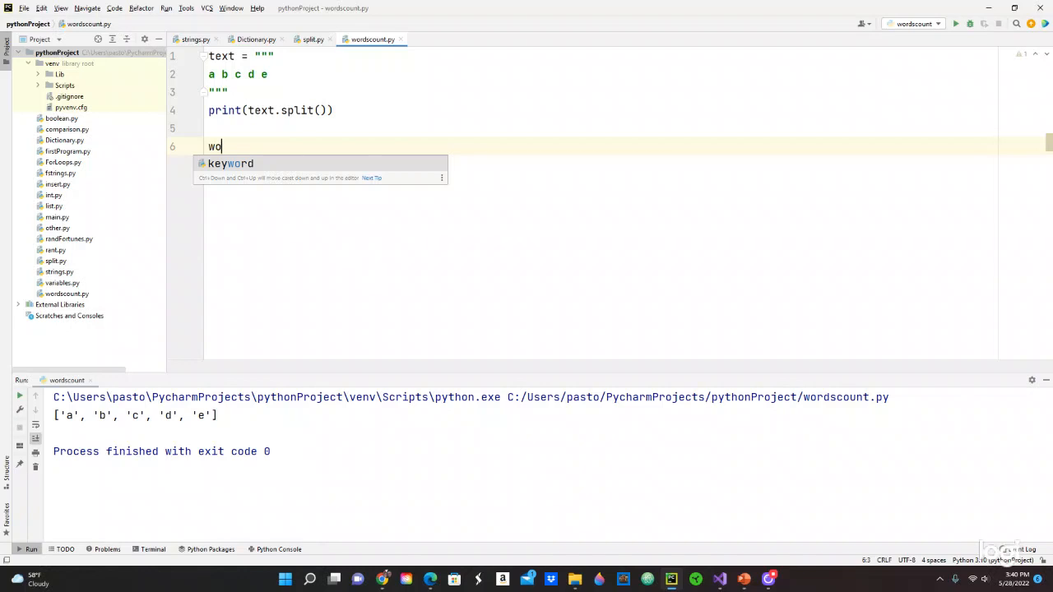
pyautogui.write('rd_c')
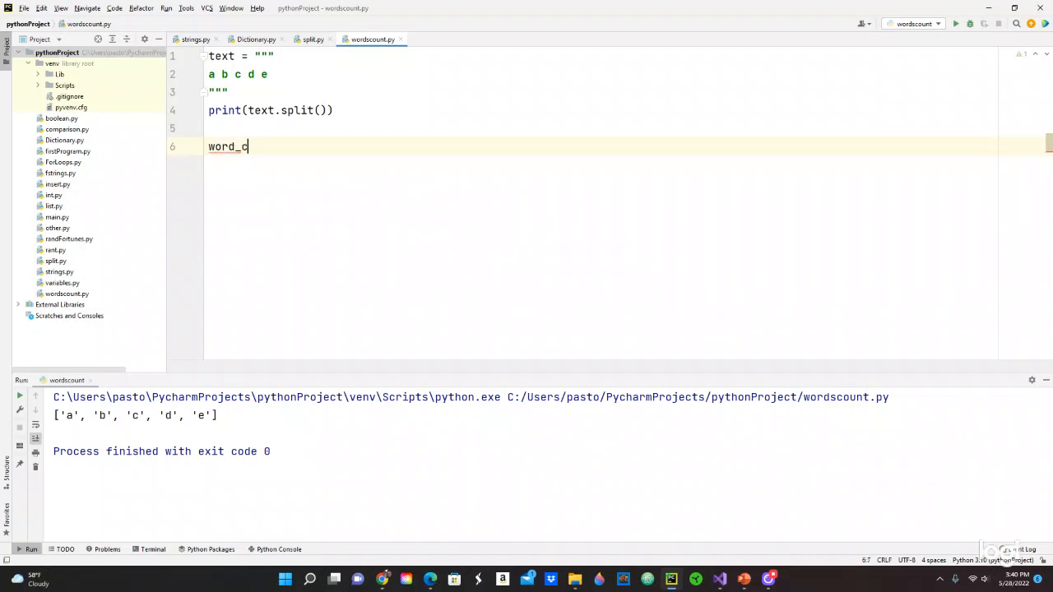
pyautogui.write('ount')
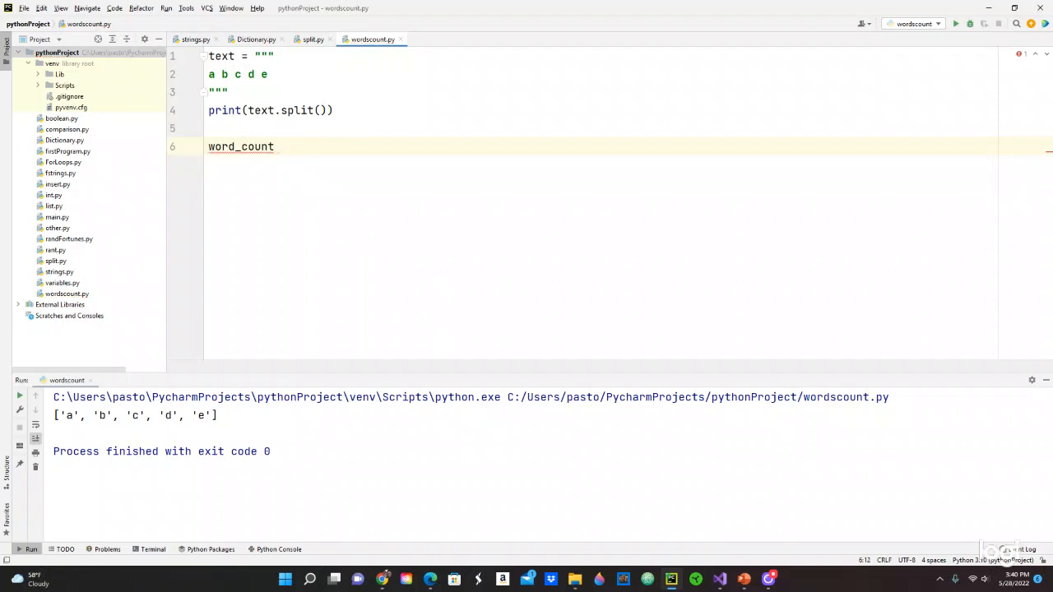
pyautogui.write('" "')
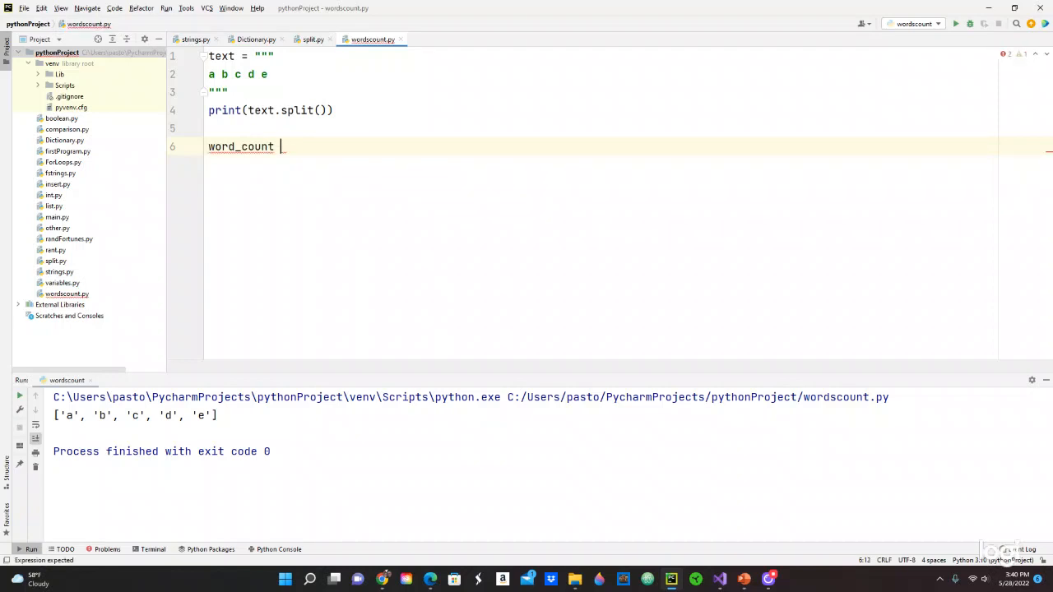
pyautogui.write('=')
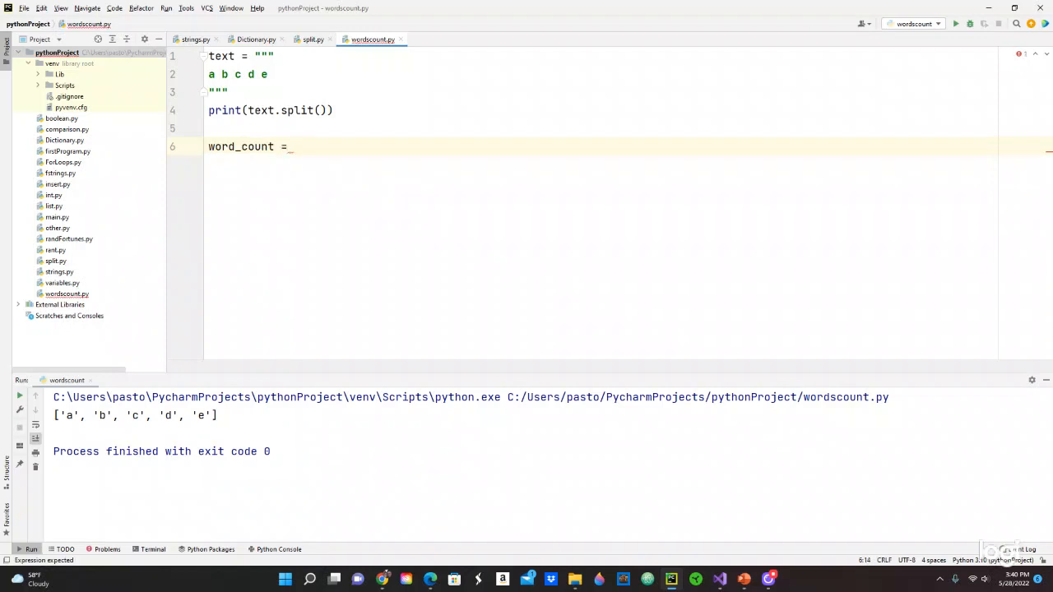
pyautogui.write('{}')
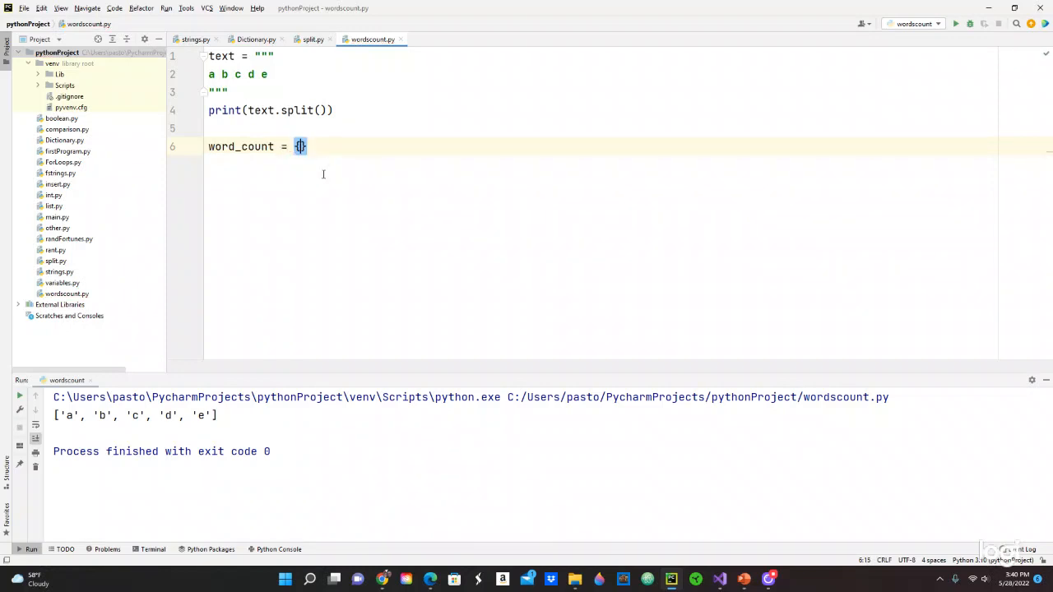
pyautogui.press('enter')
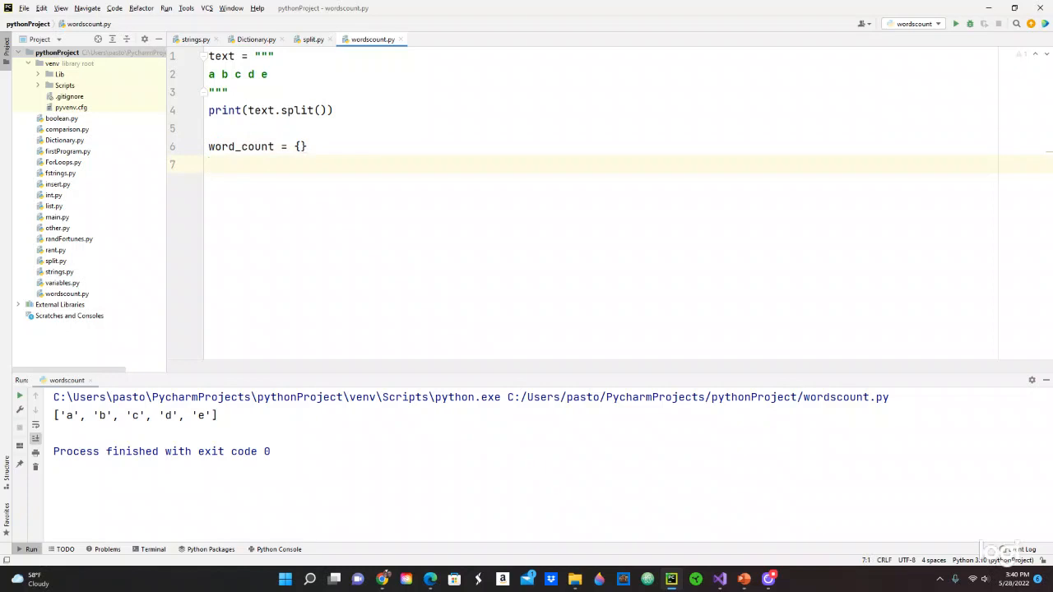
# Write for word in text.split(): with print(word) indented as its body
pyautogui.write('for')
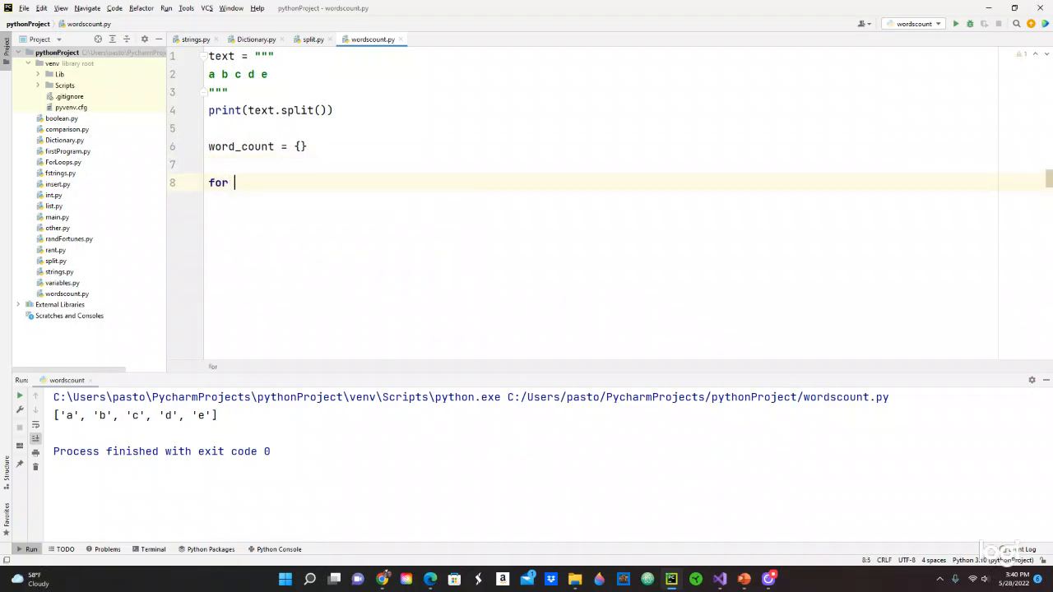
pyautogui.write('word')
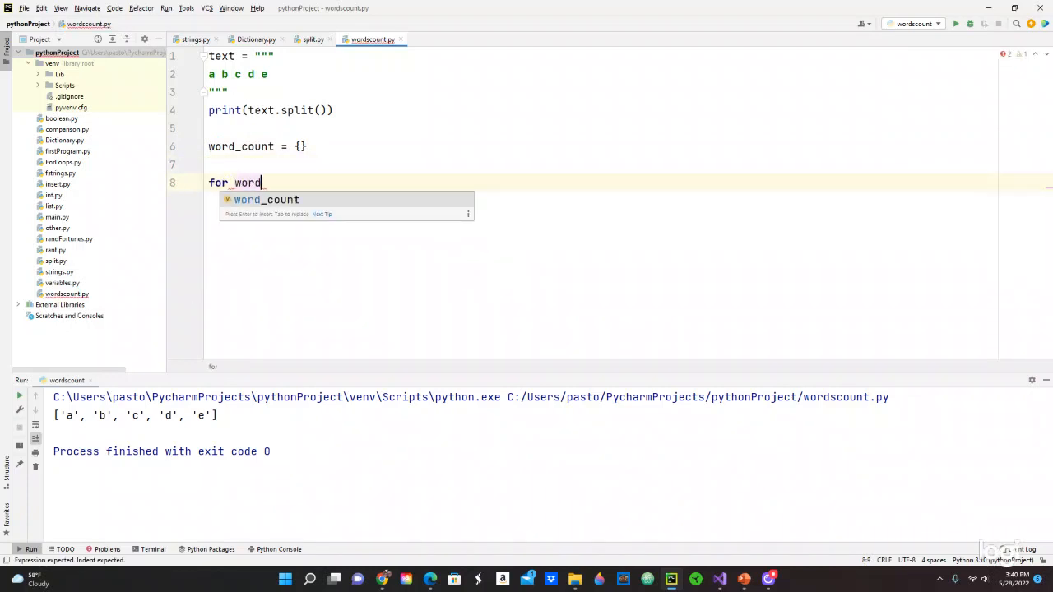
pyautogui.write('in')
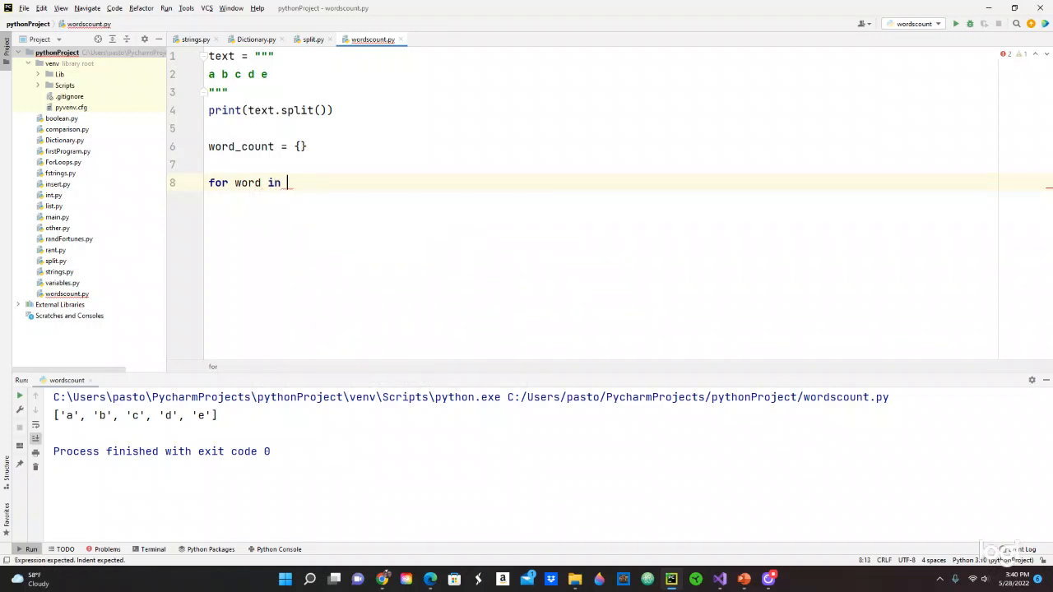
pyautogui.write('text')
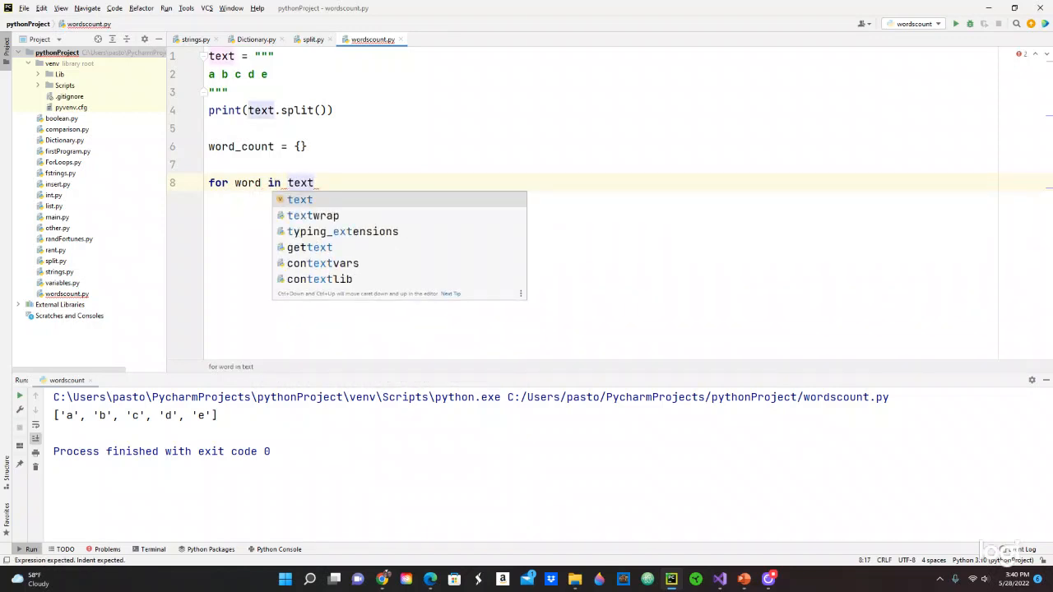
pyautogui.write('.split(')
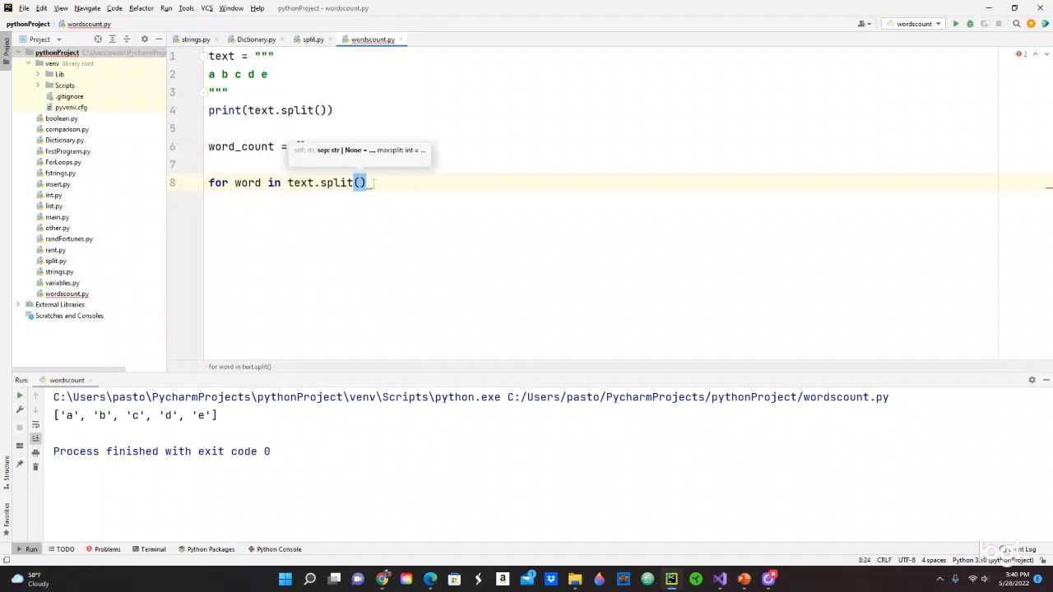
pyautogui.write(':')
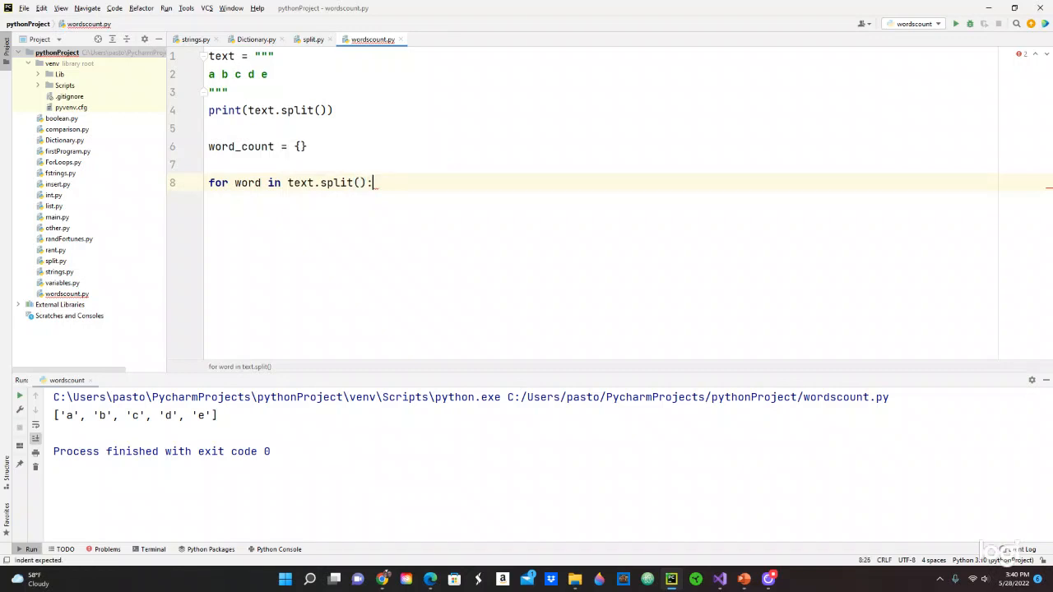
pyautogui.press('enter')
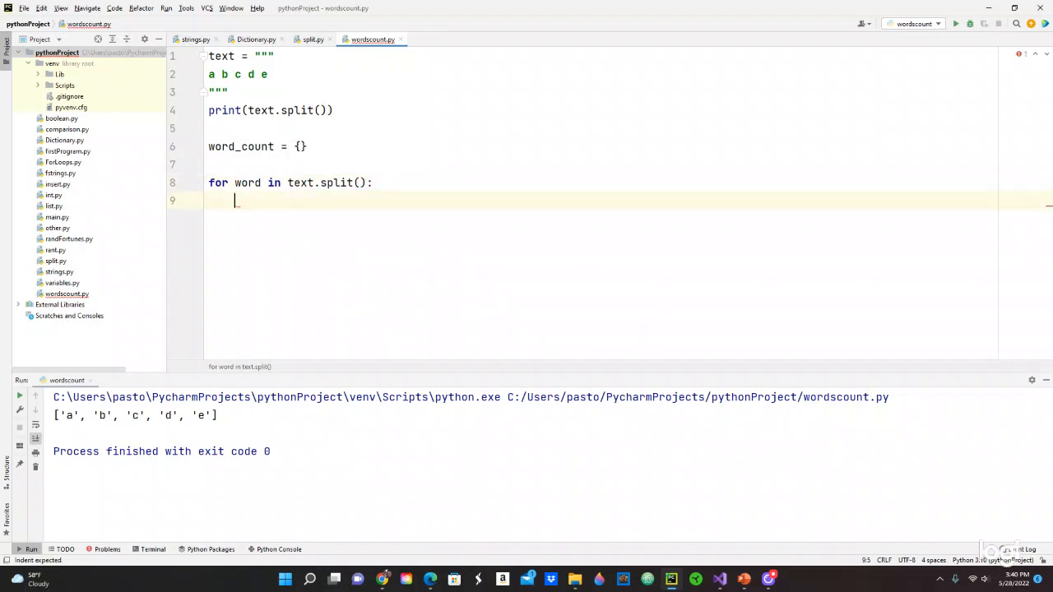
pyautogui.write('print')
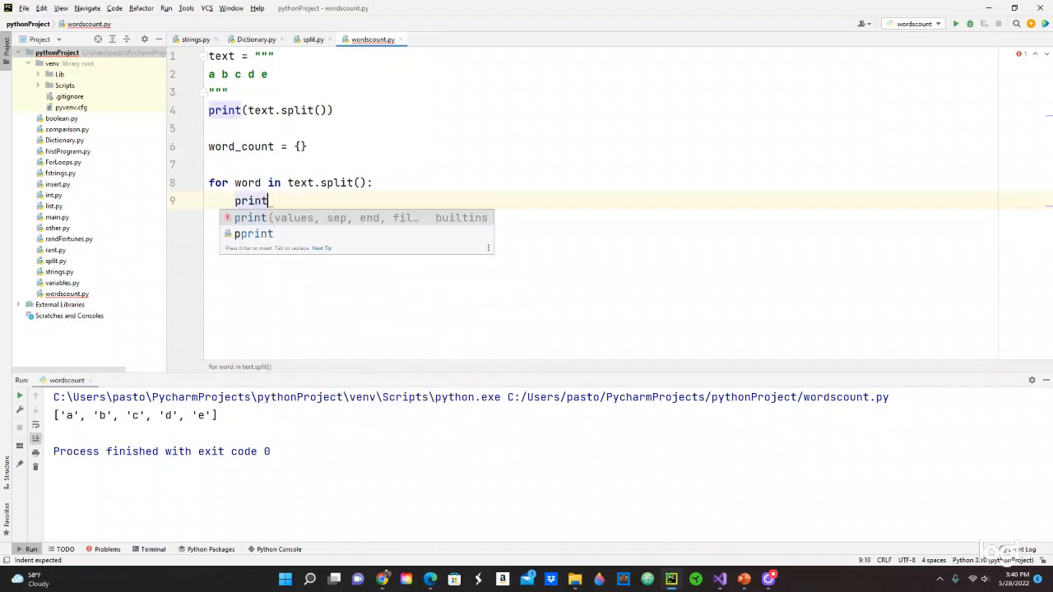
pyautogui.write('(word')
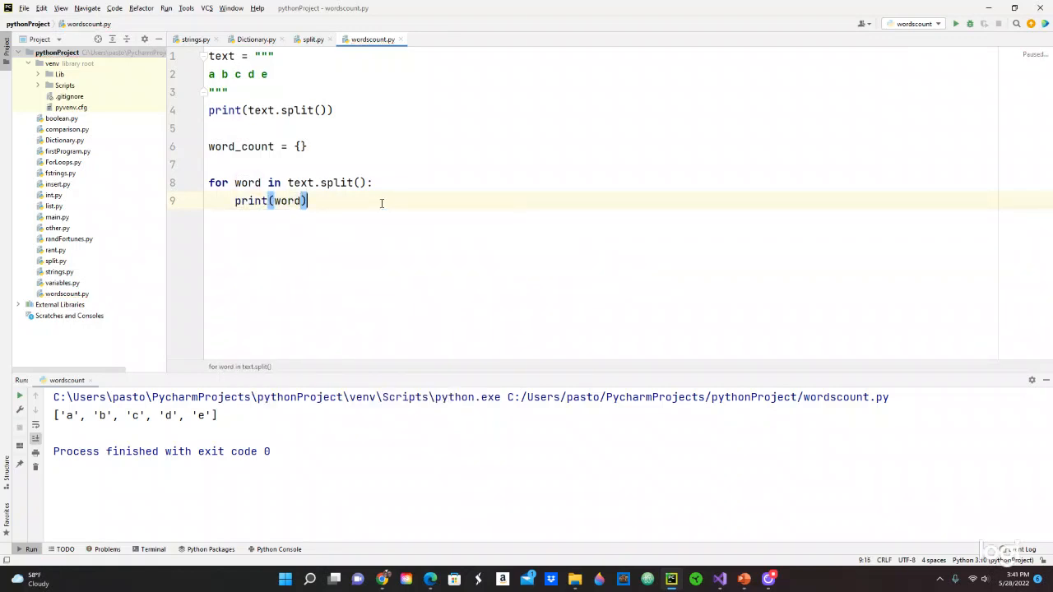
# Run the script so a, b, c, d, e print on separate lines
pyautogui.click(955, 25)
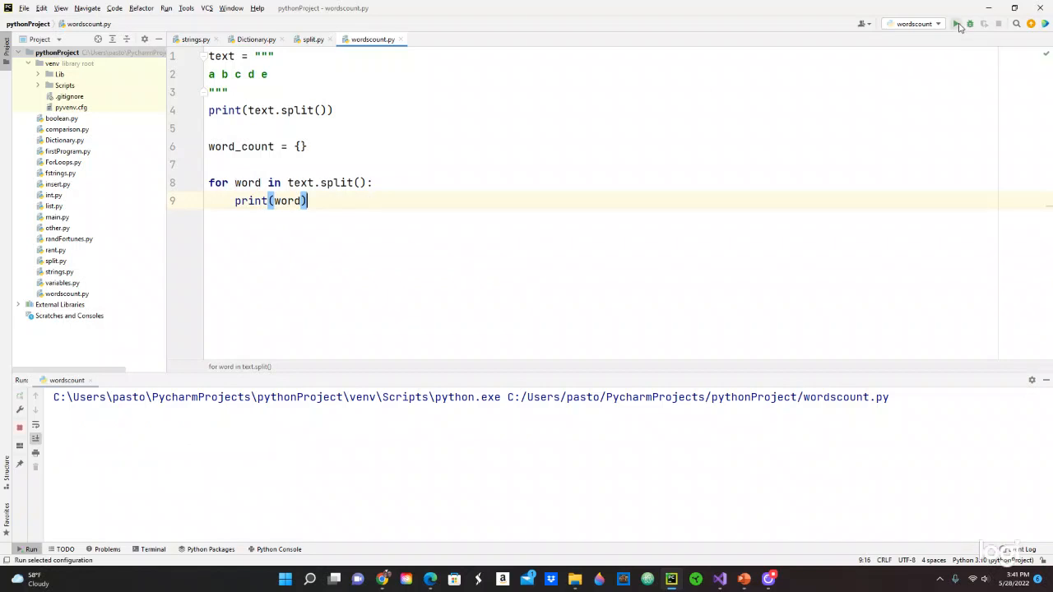
pyautogui.click(955, 23)
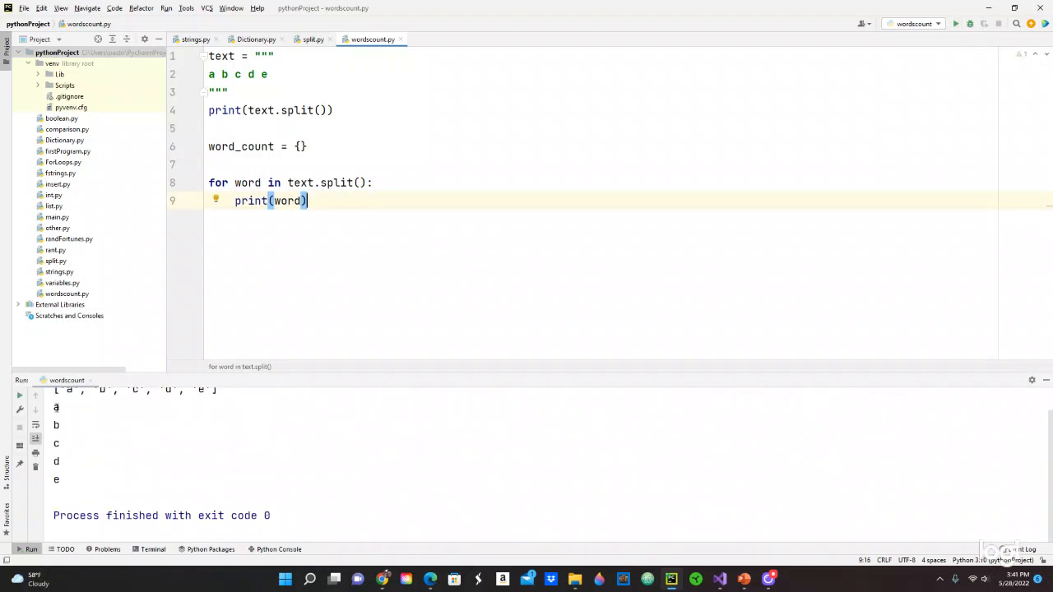
# Insert word_count[word] = 1 in the loop and print word_count instead of word
pyautogui.doubleClick(56, 424)
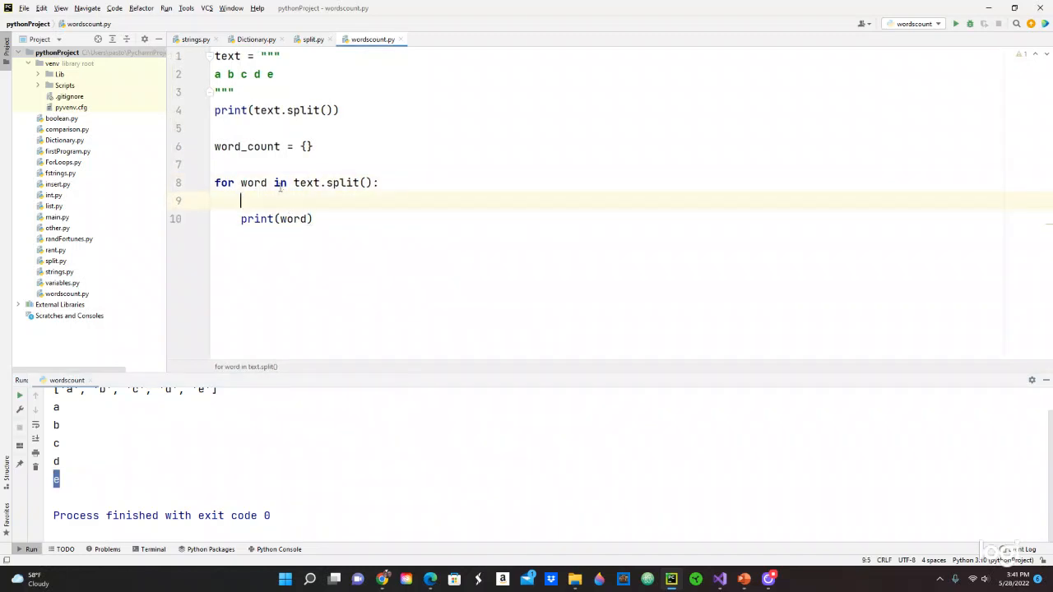
pyautogui.moveTo(224, 183)
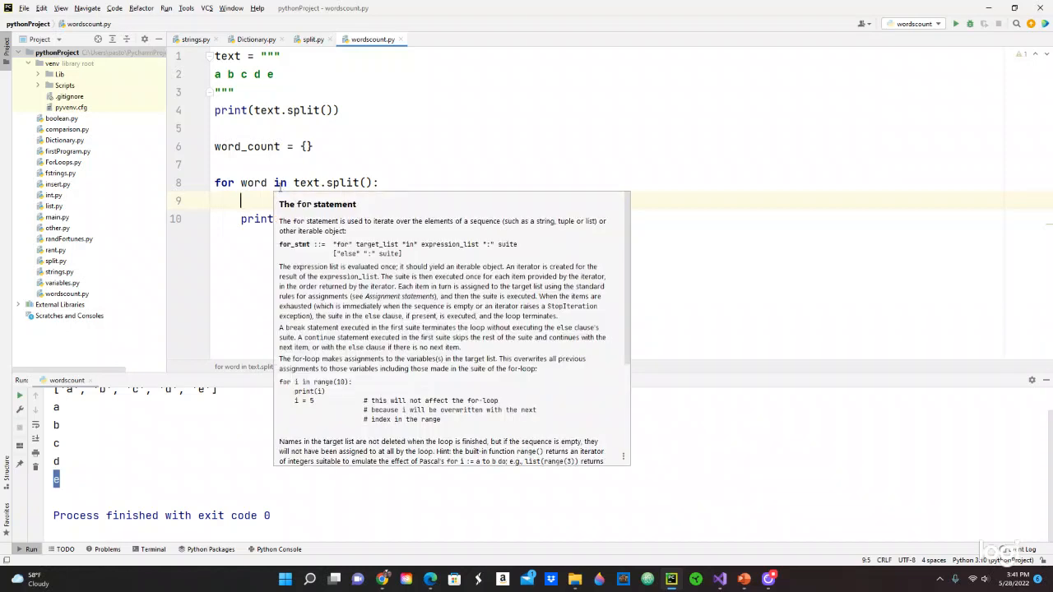
pyautogui.write('word')
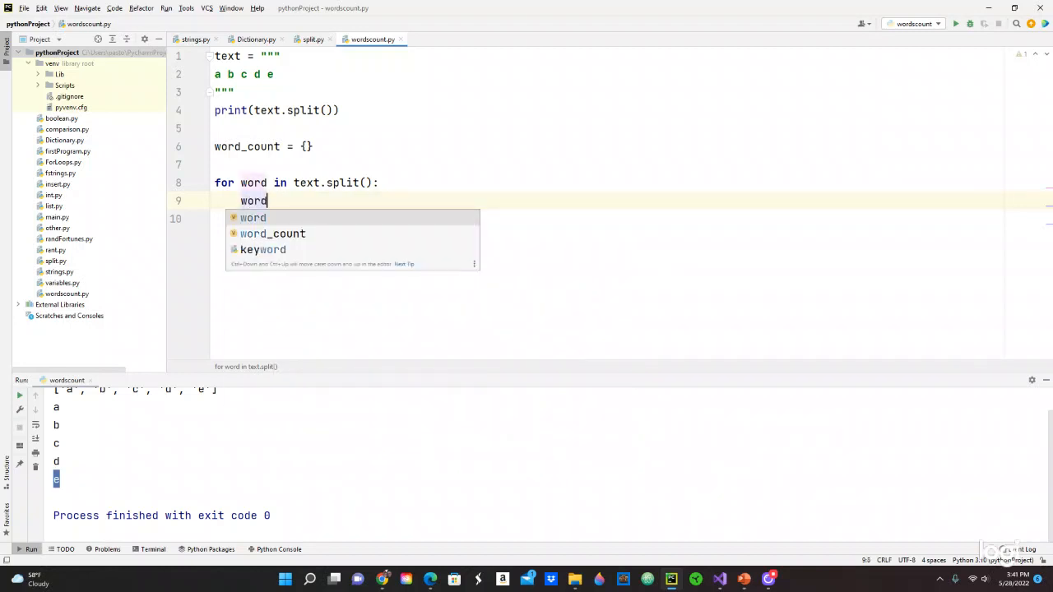
pyautogui.write('_count')
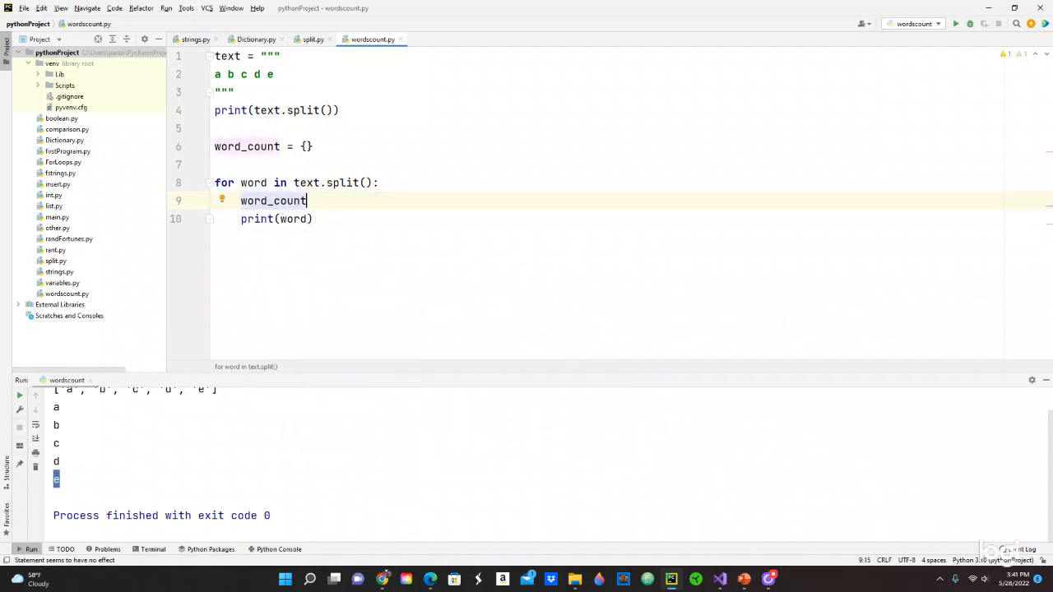
pyautogui.write('[w]')
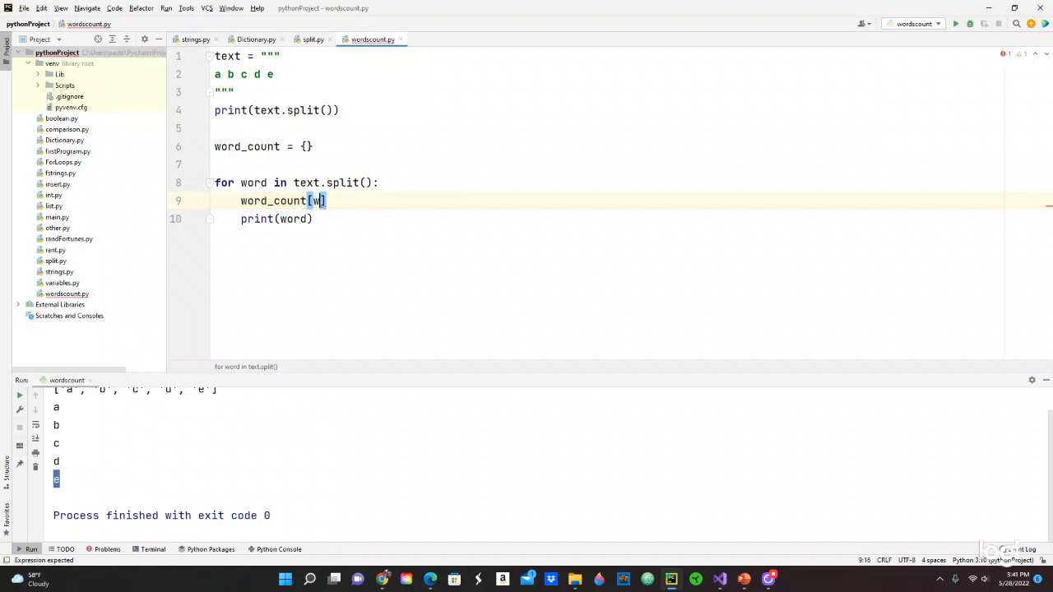
pyautogui.write('ord')
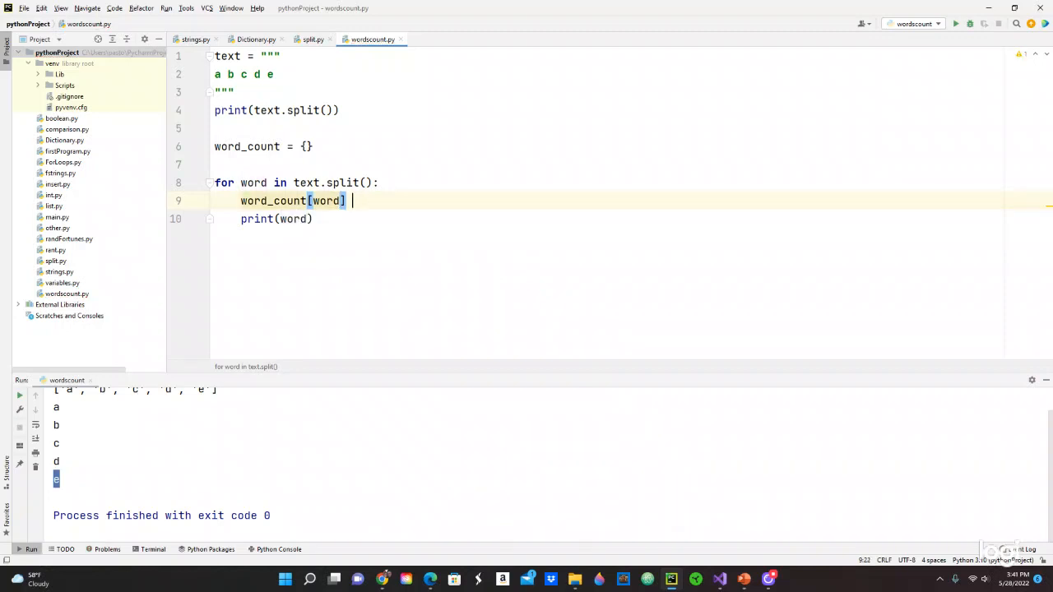
pyautogui.write('= 1')
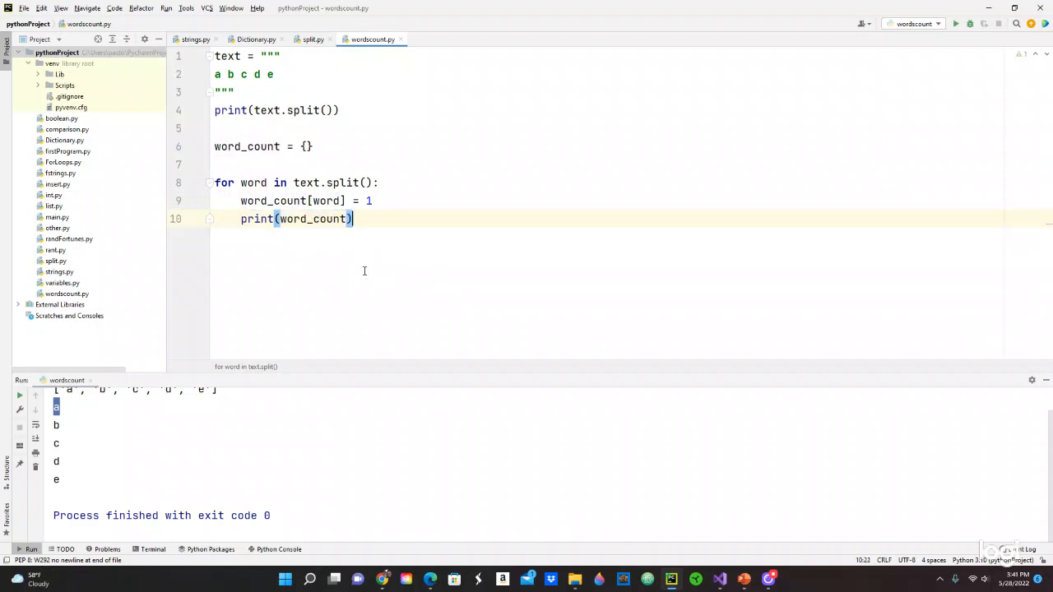
# Run to see a dictionary per iteration, then rerun with print dedented to get one {'a': 1, ... 'e': 1}
pyautogui.click(955, 25)
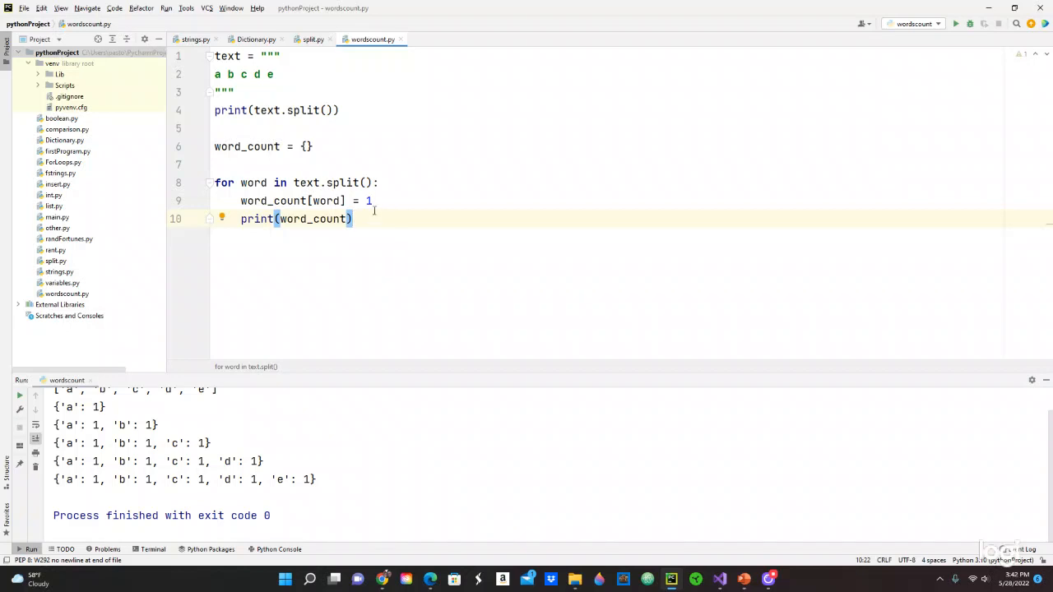
pyautogui.moveTo(518, 234)
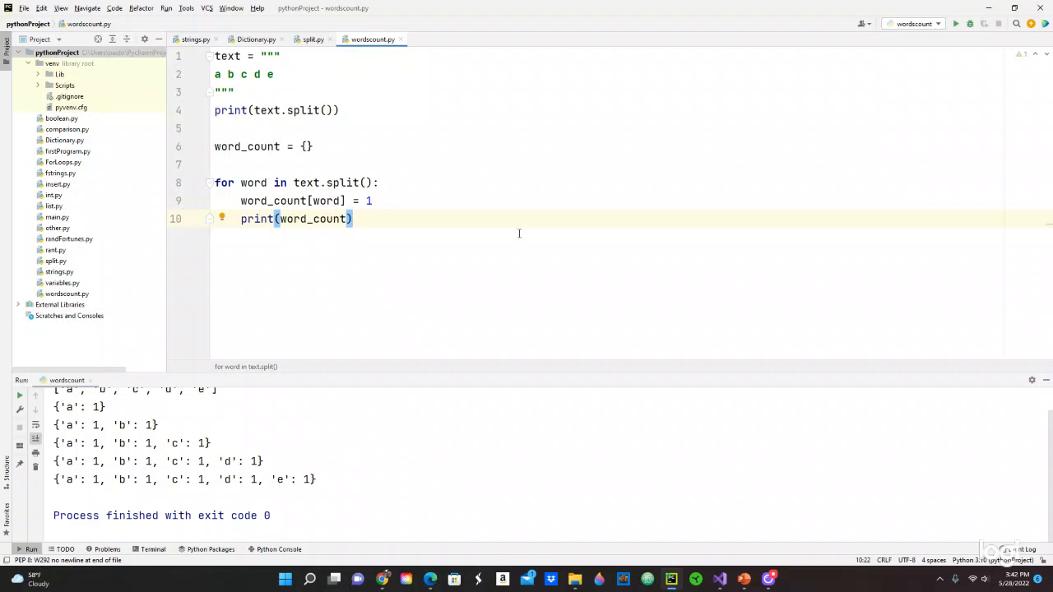
pyautogui.moveTo(236, 231)
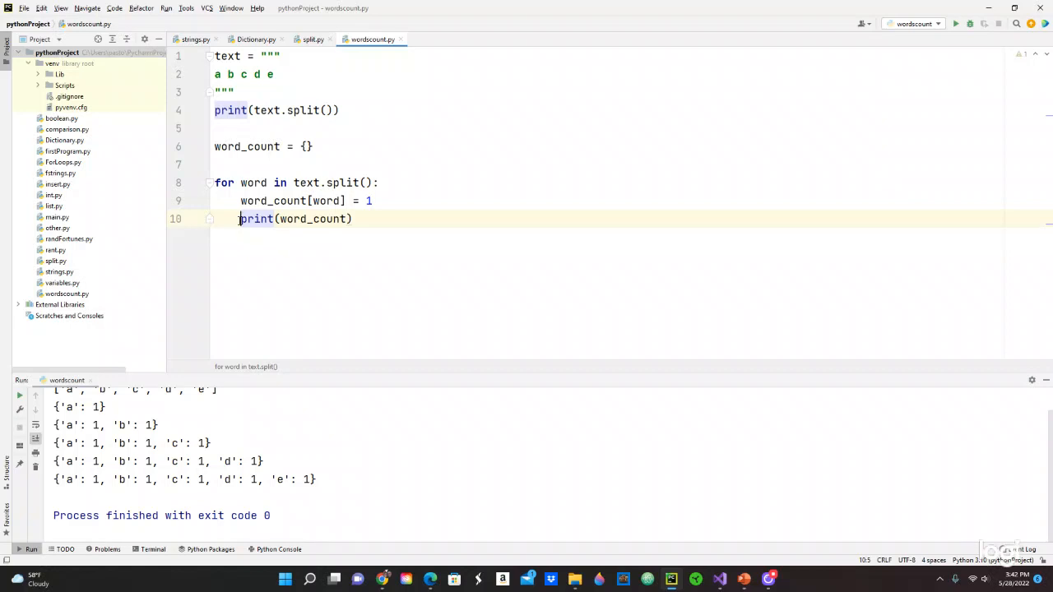
pyautogui.moveTo(54, 425); pyautogui.dragTo(316, 481)
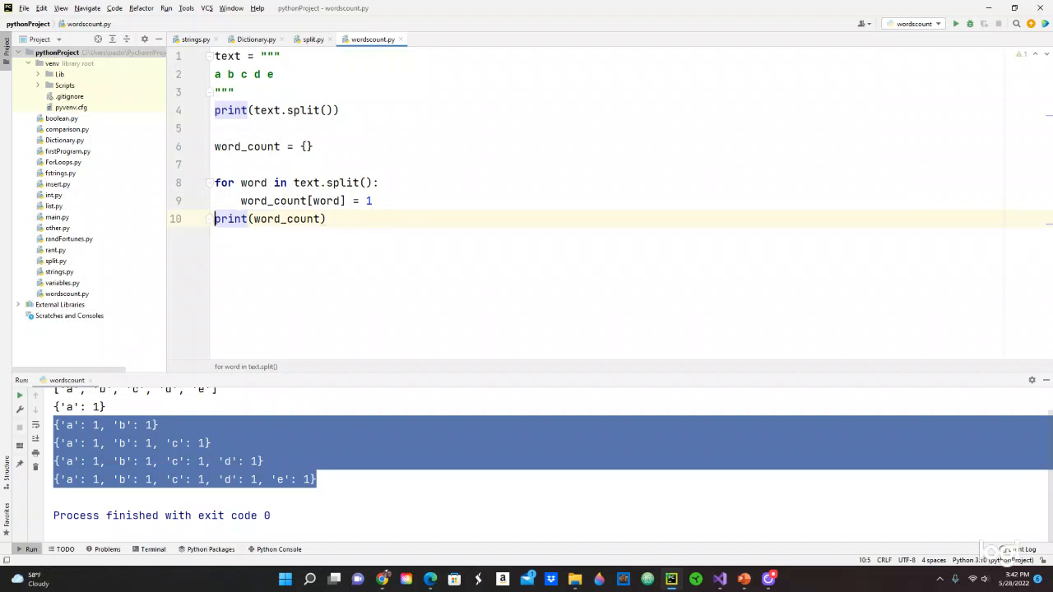
pyautogui.moveTo(956, 23)
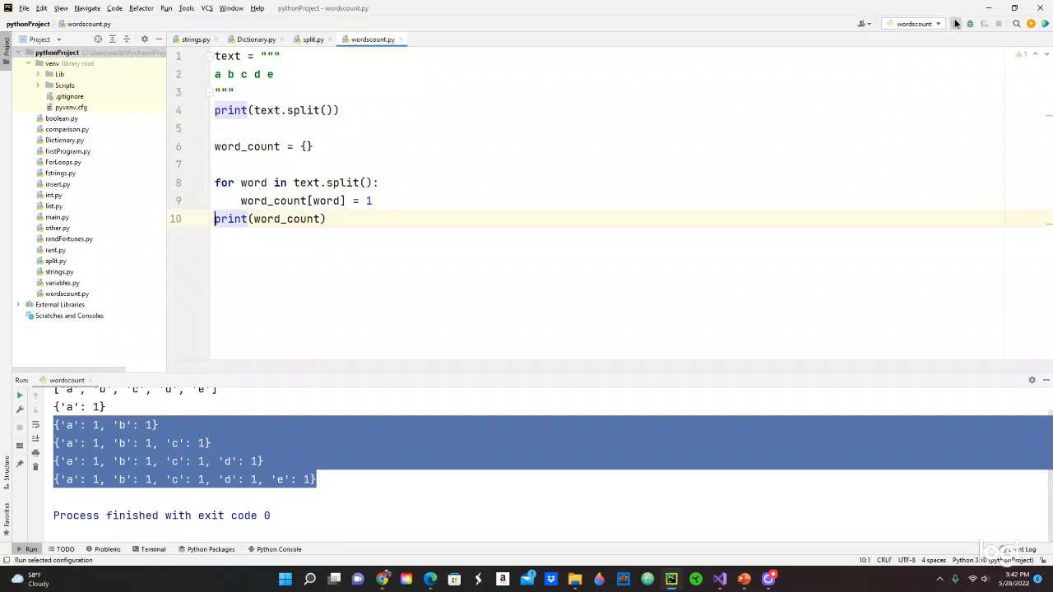
pyautogui.click(955, 23)
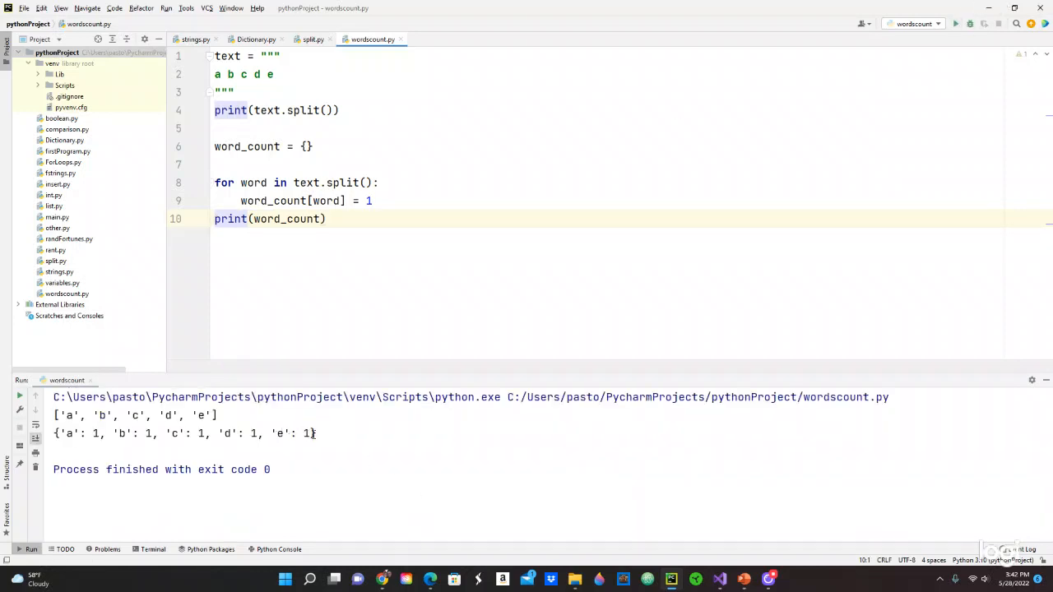
pyautogui.doubleClick(184, 435)
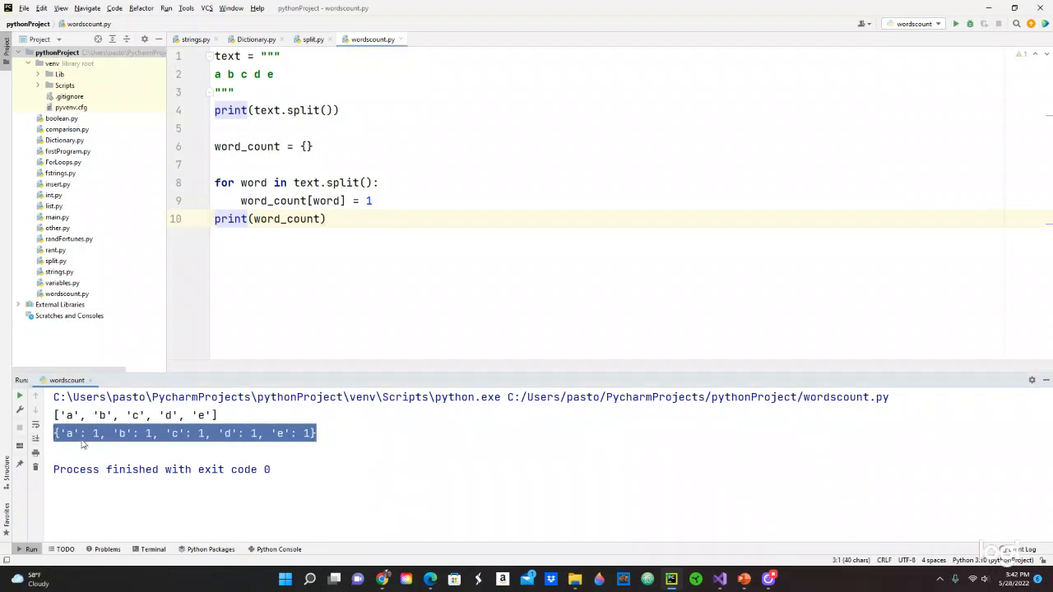
pyautogui.moveTo(120, 438)
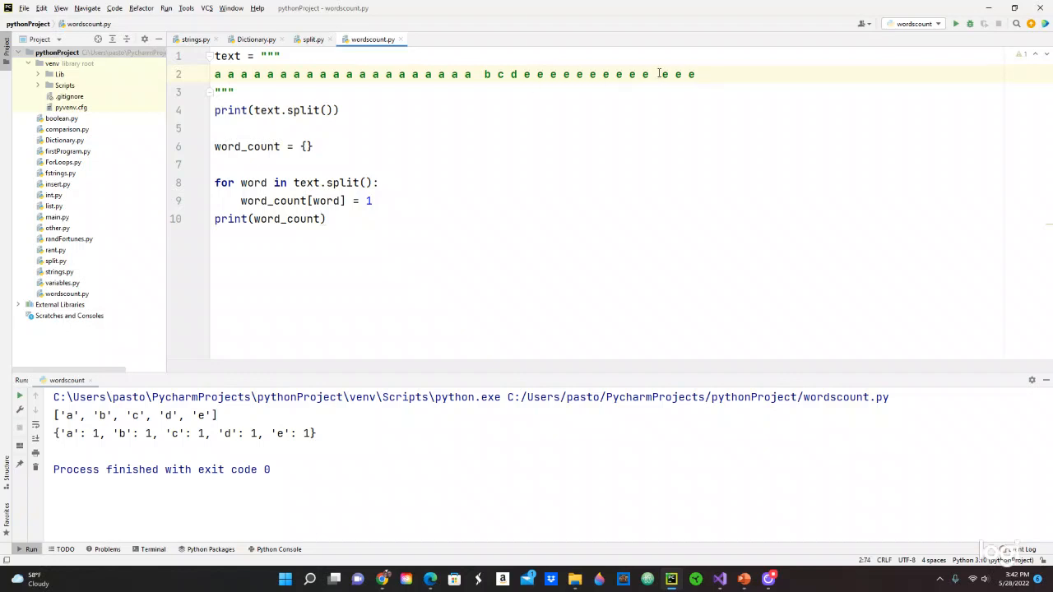
# Extend the text string with extra repeated a and e letters around b c d
pyautogui.click(649, 74)
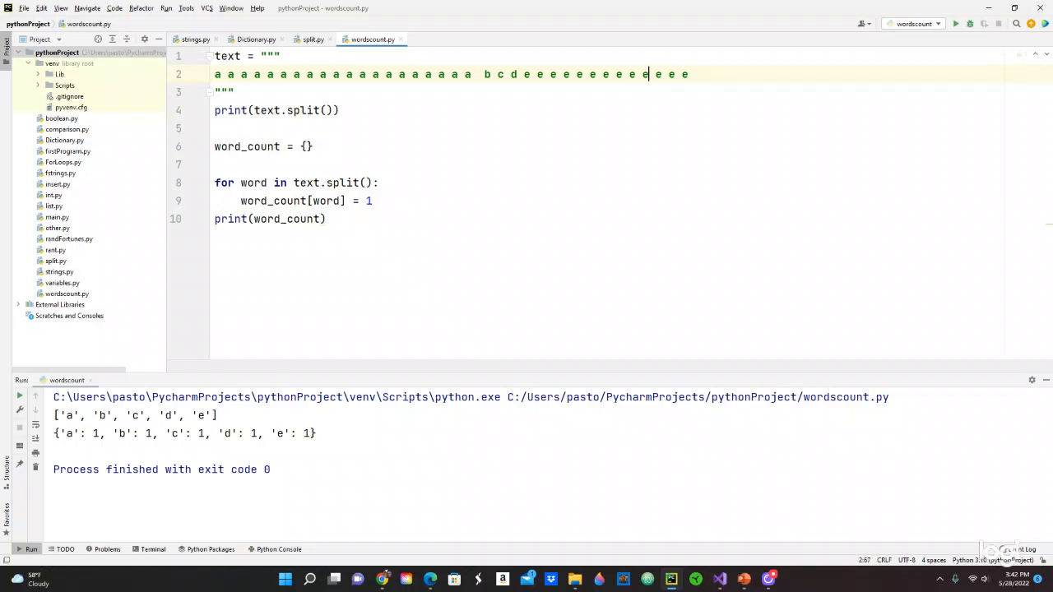
pyautogui.write('e')
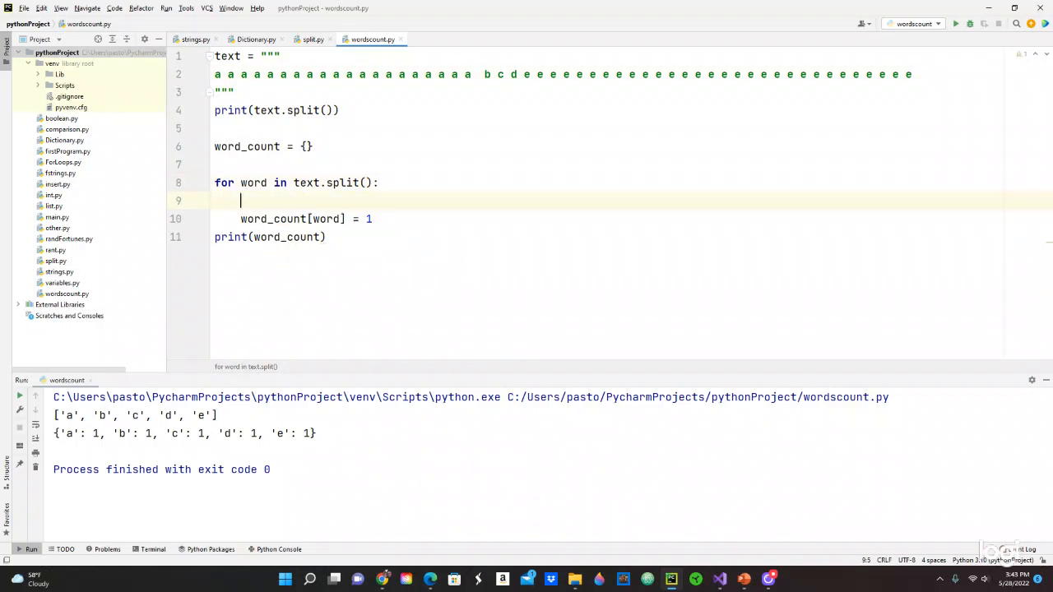
# Add if word in word_count: as the first line of the loop body
pyautogui.write('if')
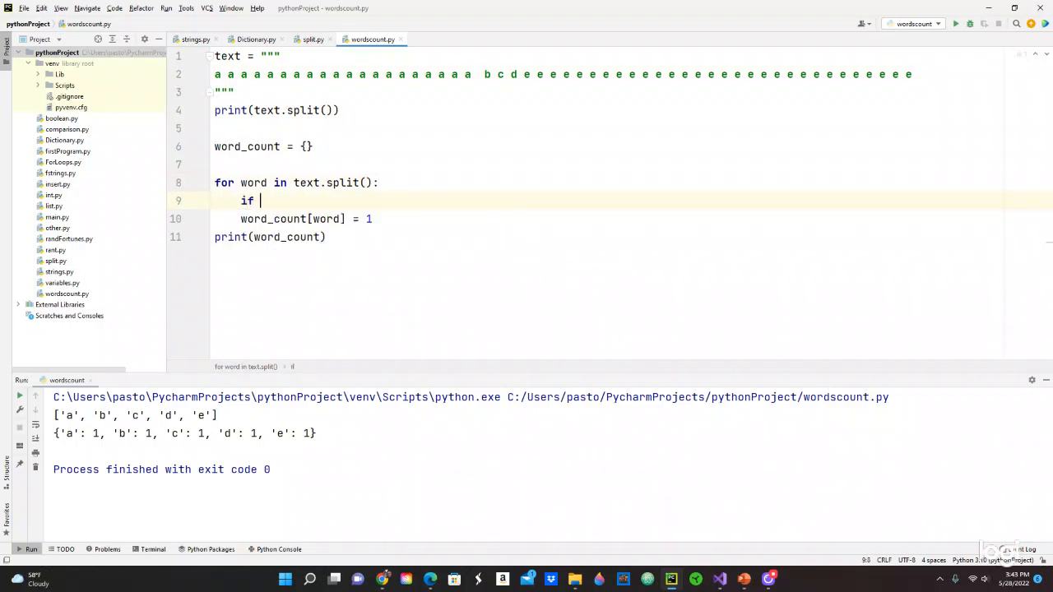
pyautogui.write('word in')
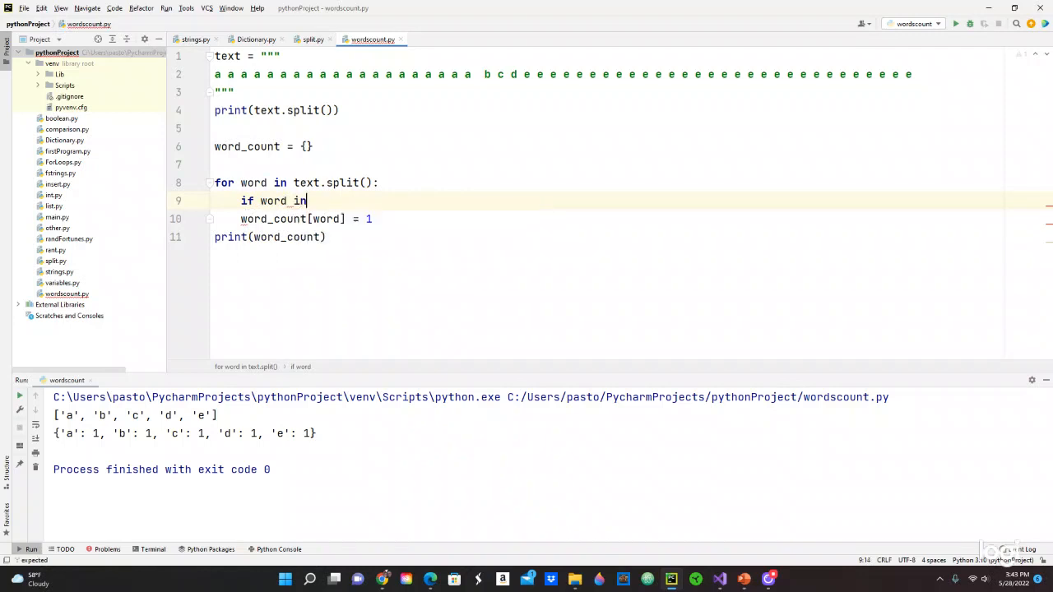
pyautogui.write('" "')
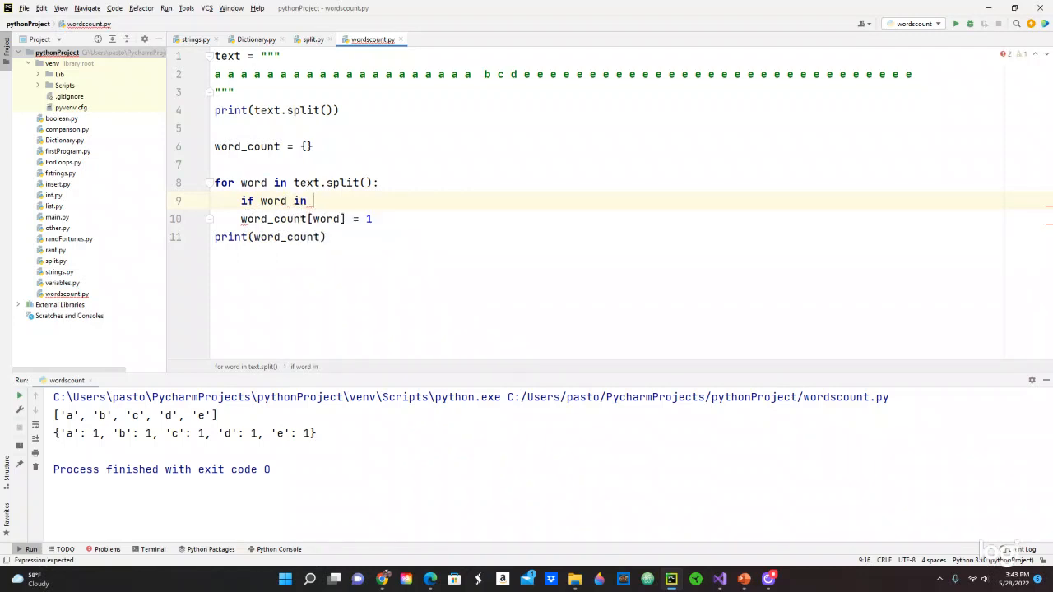
pyautogui.write('word_count:')
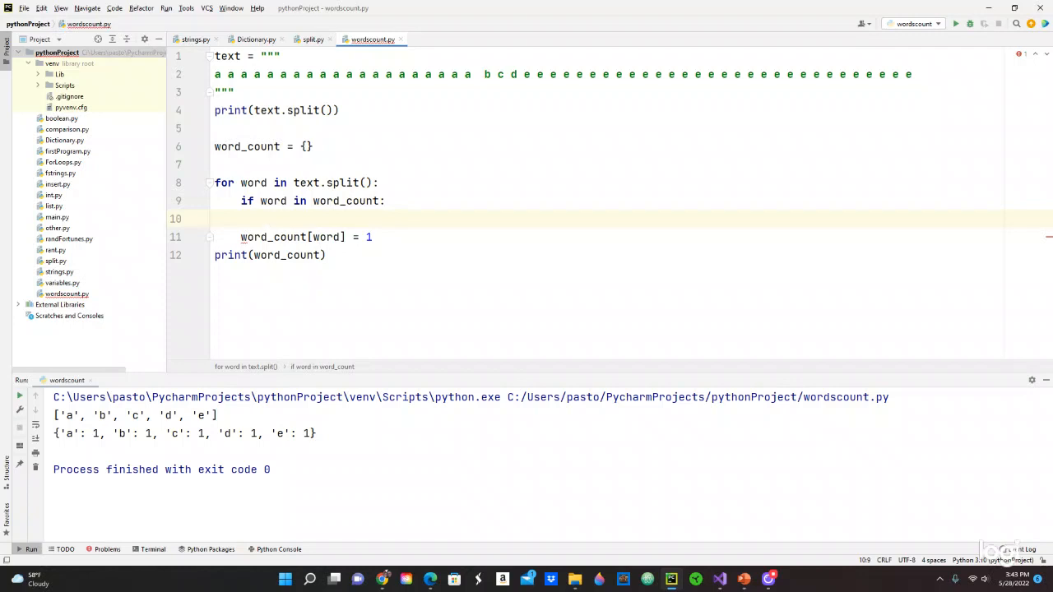
pyautogui.write('word')
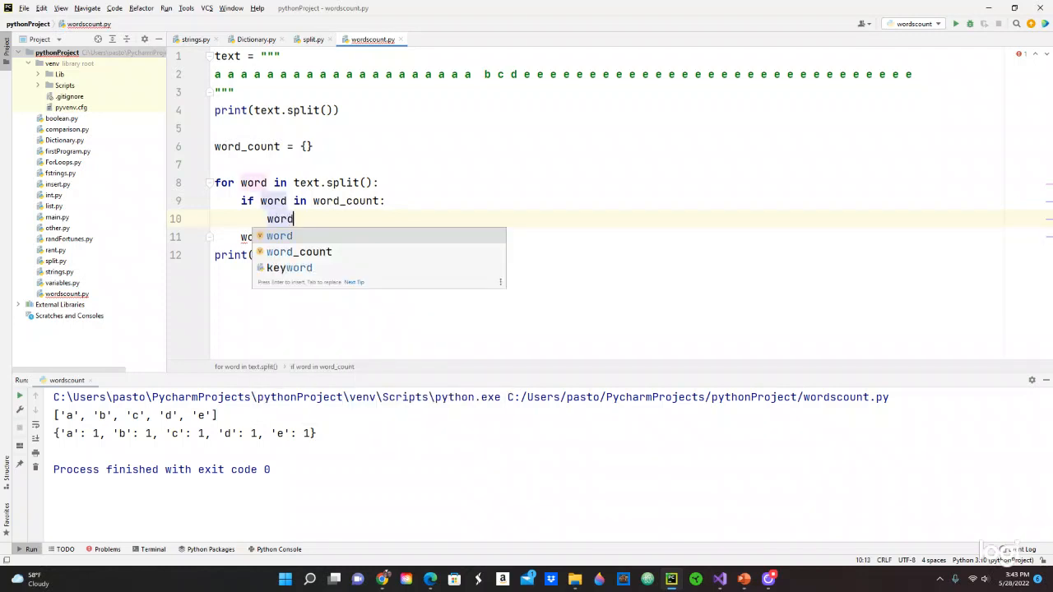
pyautogui.write('_cou')
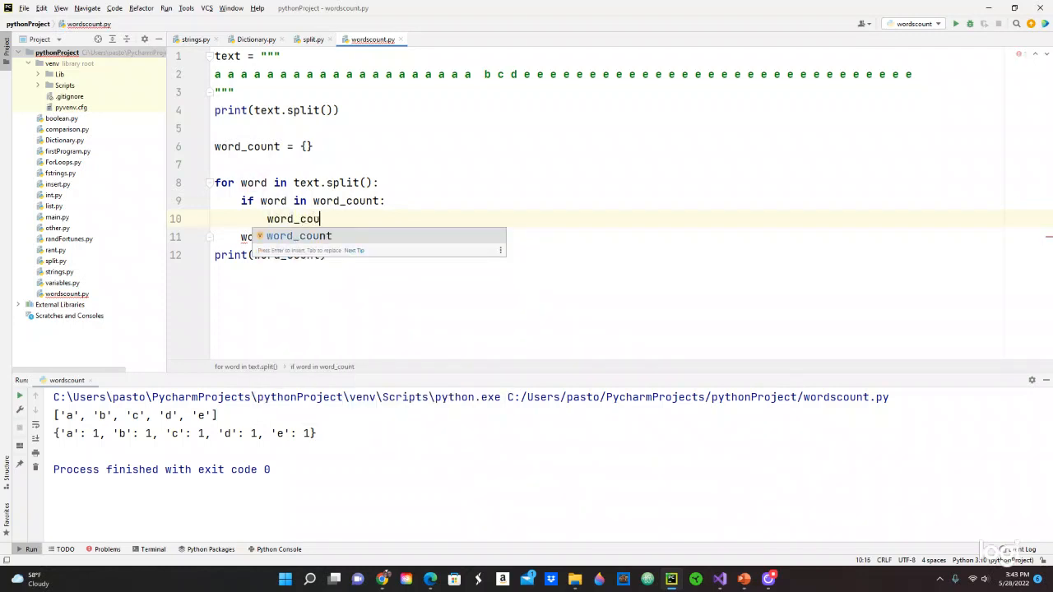
pyautogui.press('Tab')
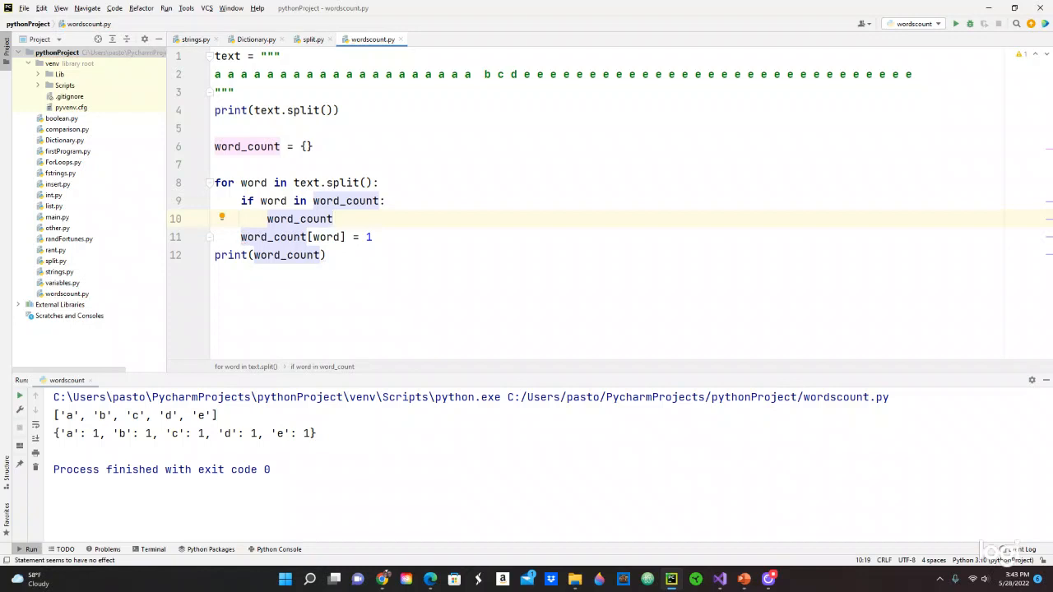
# Under the if, write word_count[word] += 1 to increment an existing count
pyautogui.write('[word')
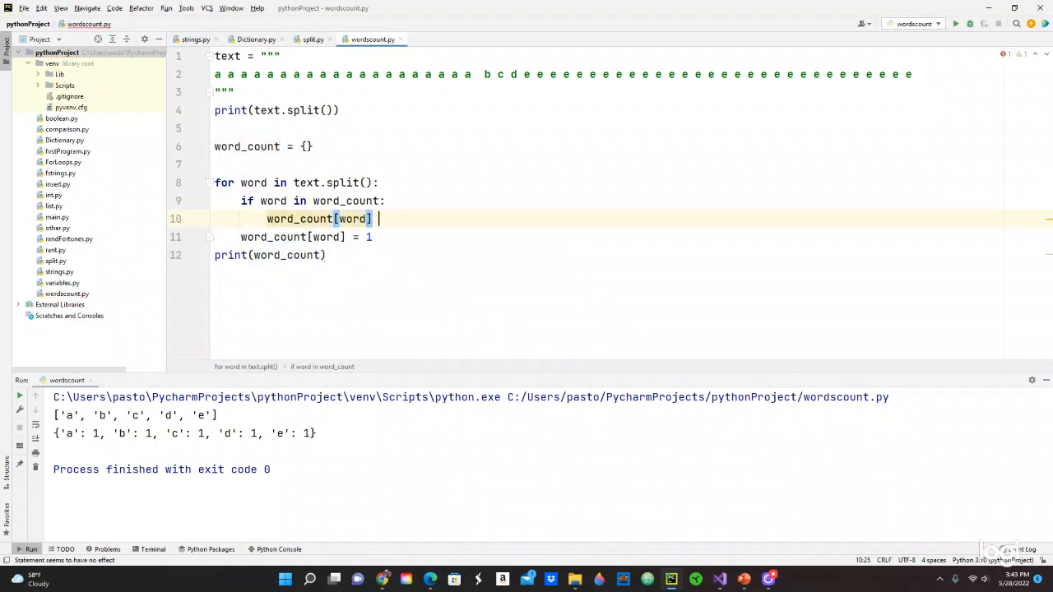
pyautogui.write('=')
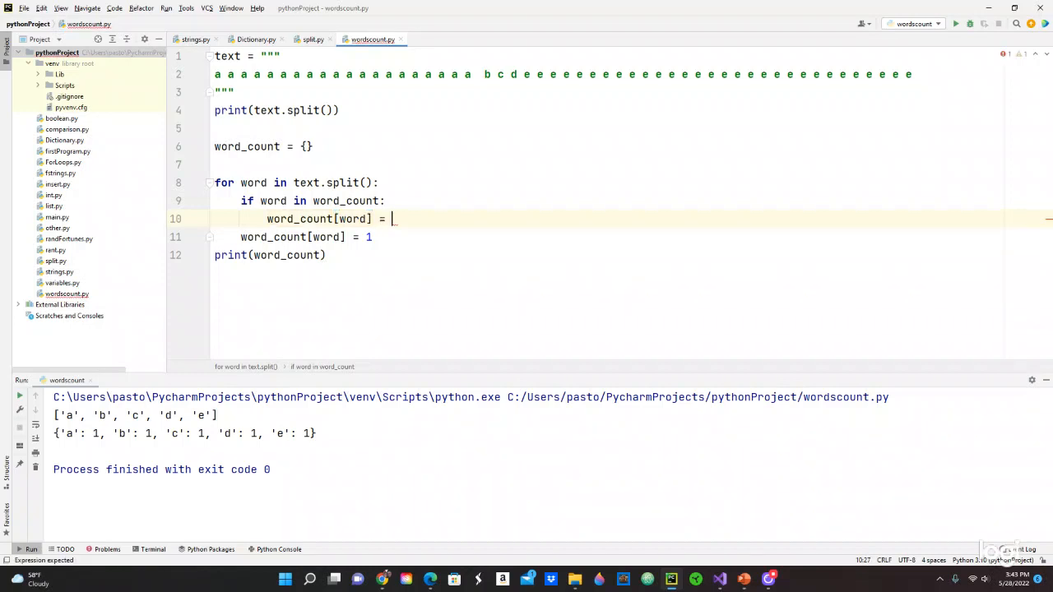
pyautogui.write('word')
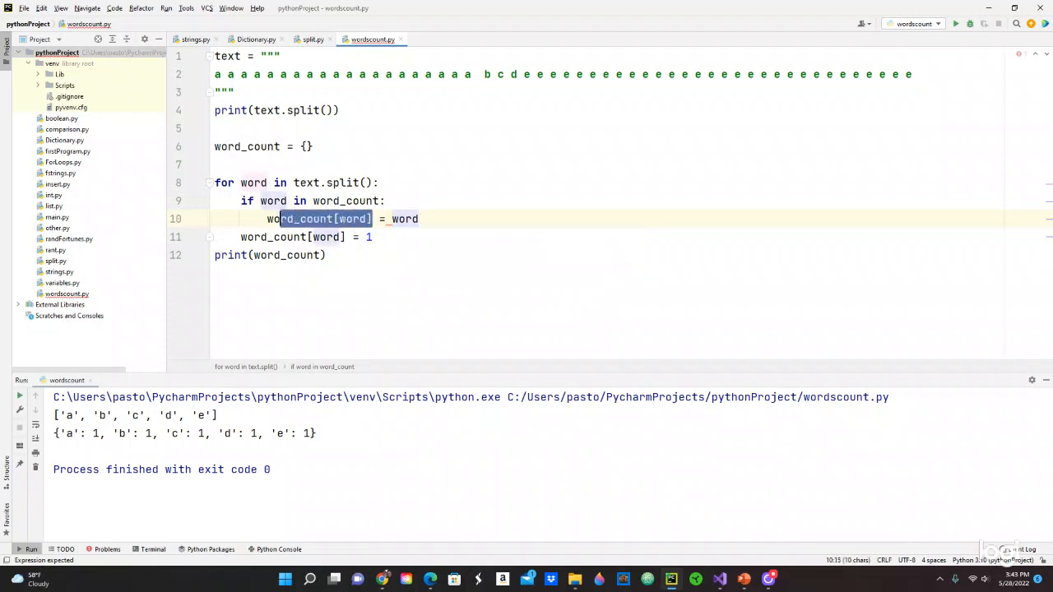
pyautogui.rightClick(321, 219)
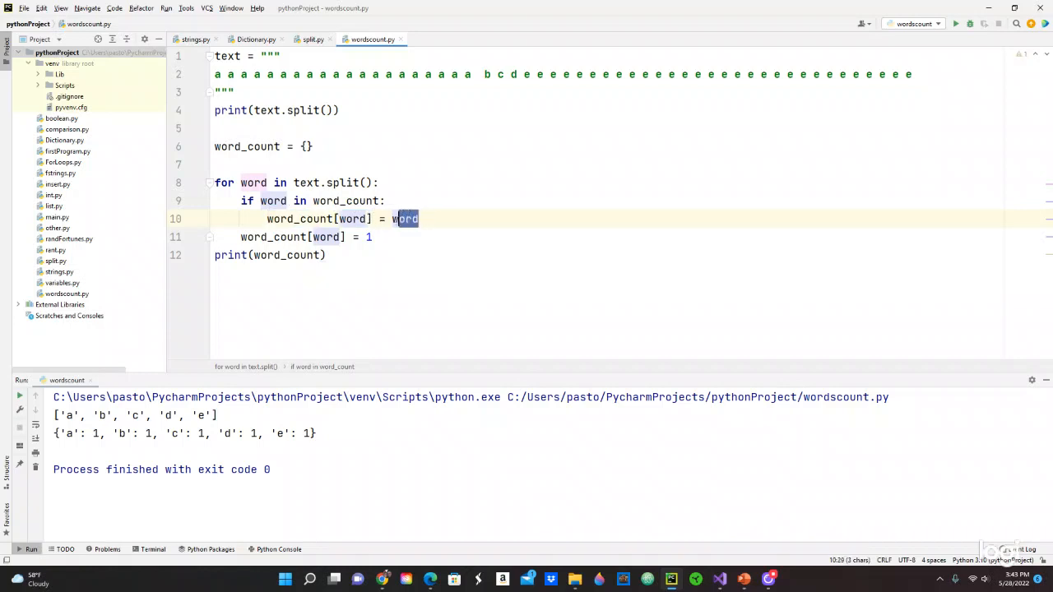
pyautogui.write('word_count[word]')
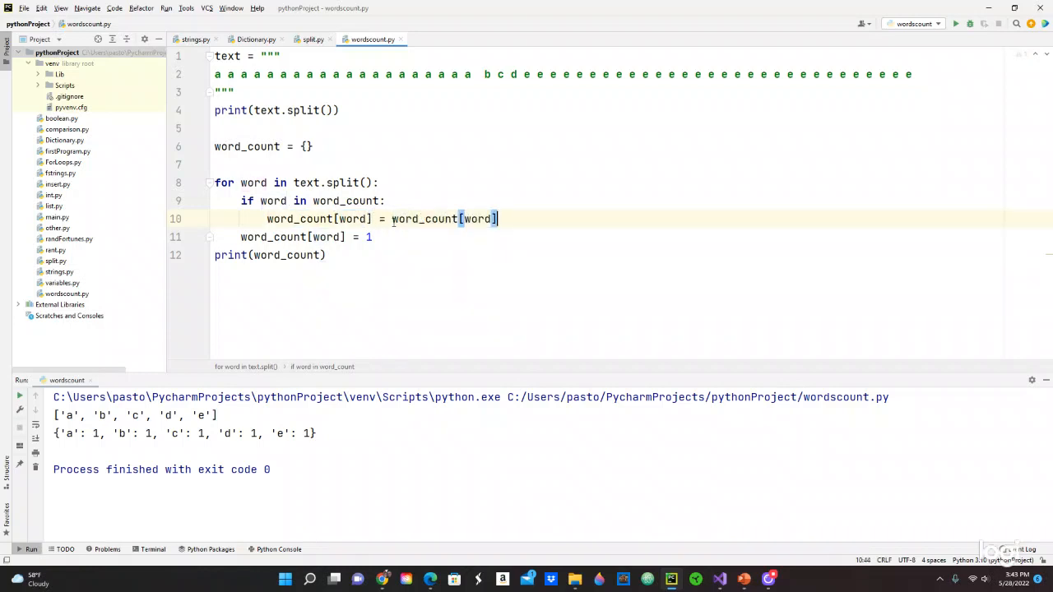
pyautogui.write('+')
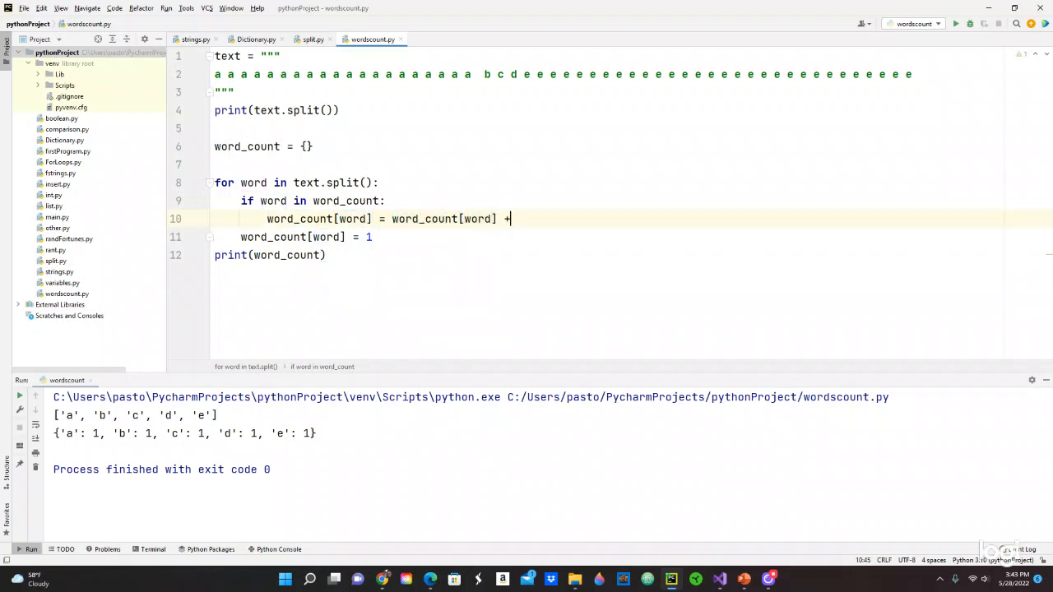
pyautogui.write('1')
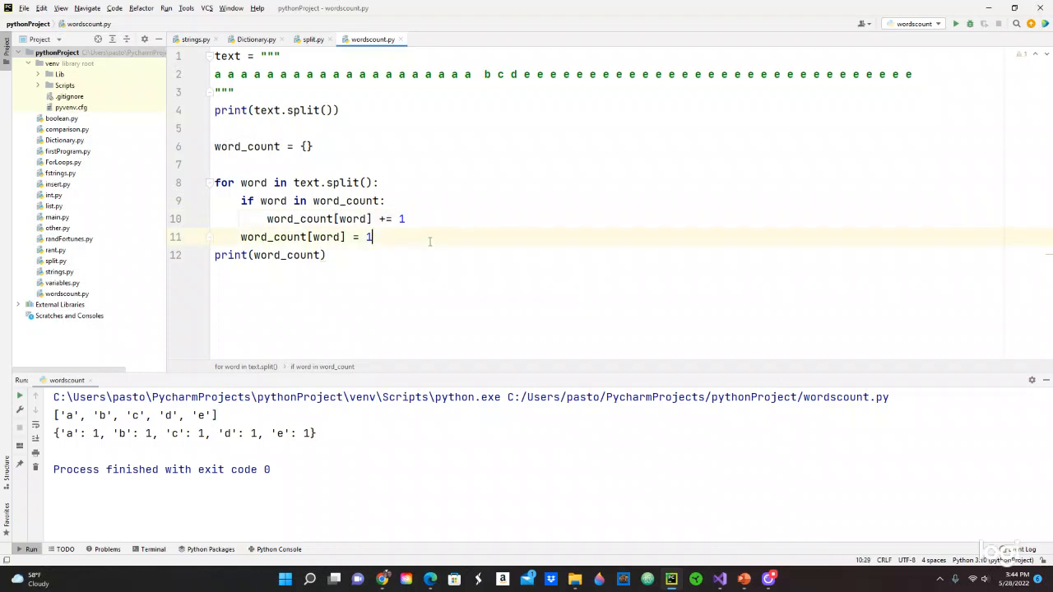
# Add else: and indent word_count[word] = 1 beneath it for unseen words
pyautogui.press('Enter')
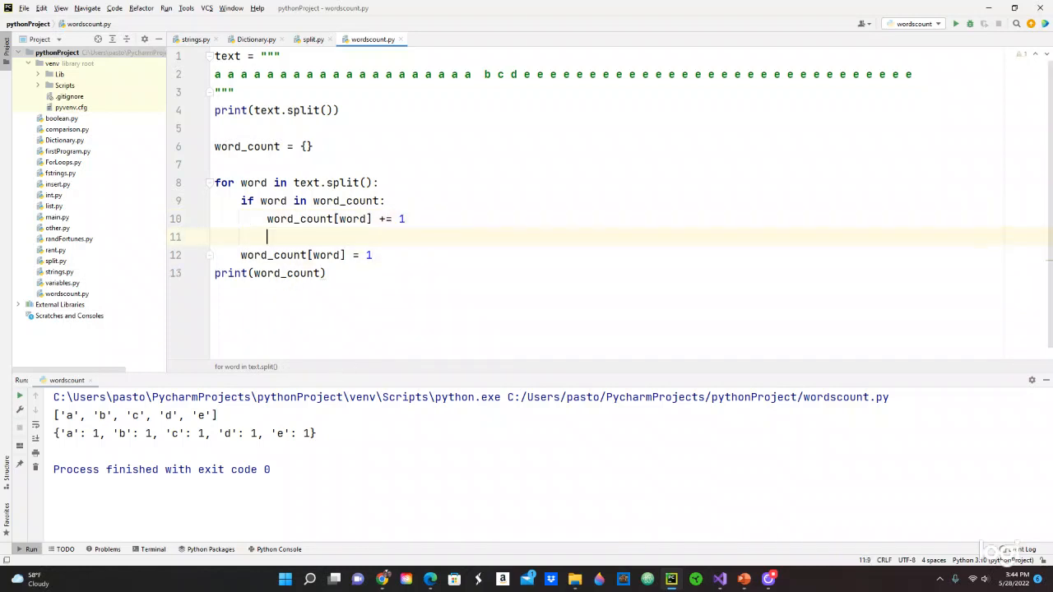
pyautogui.write('else:')
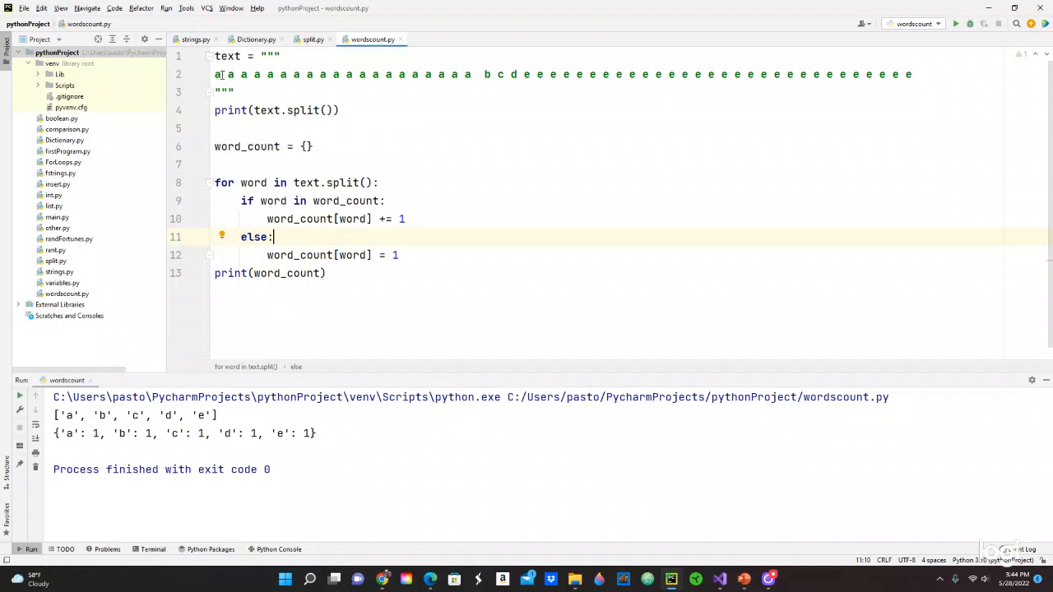
pyautogui.click(217, 74)
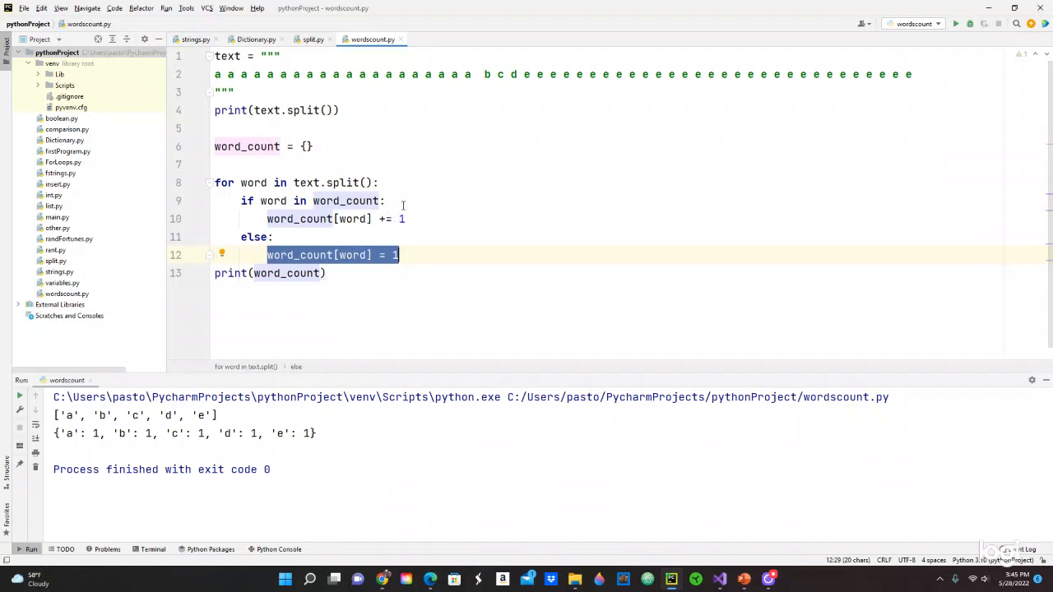
pyautogui.moveTo(344, 287)
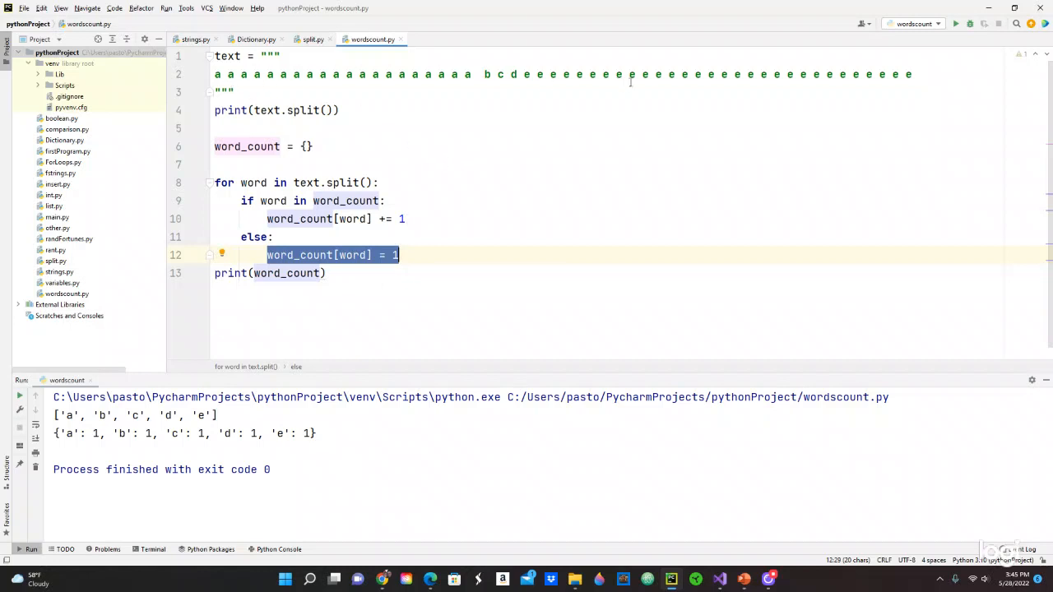
pyautogui.moveTo(495, 89)
pyautogui.write('a')
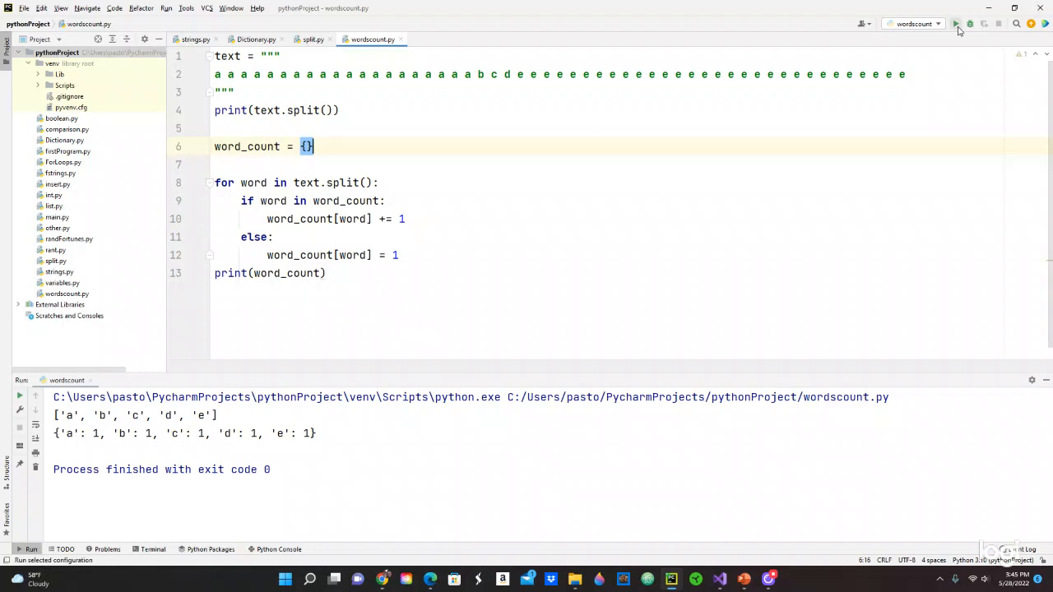
# Run wordscount.py to print {'a': 20, 'b': 1, 'c': 1, 'd': 1, 'e': 30}
pyautogui.click(955, 25)
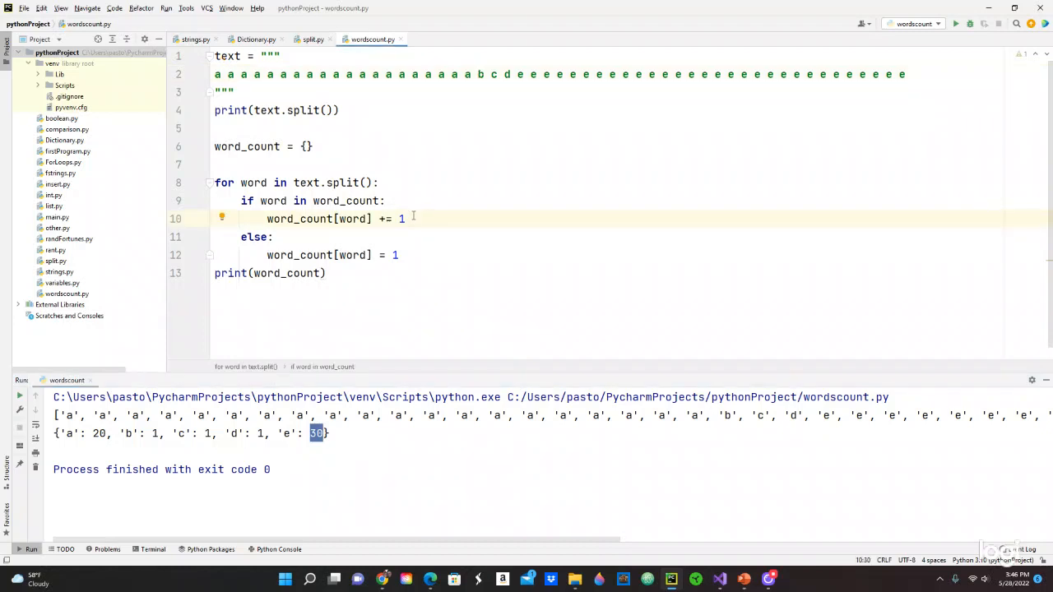
pyautogui.moveTo(355, 428)
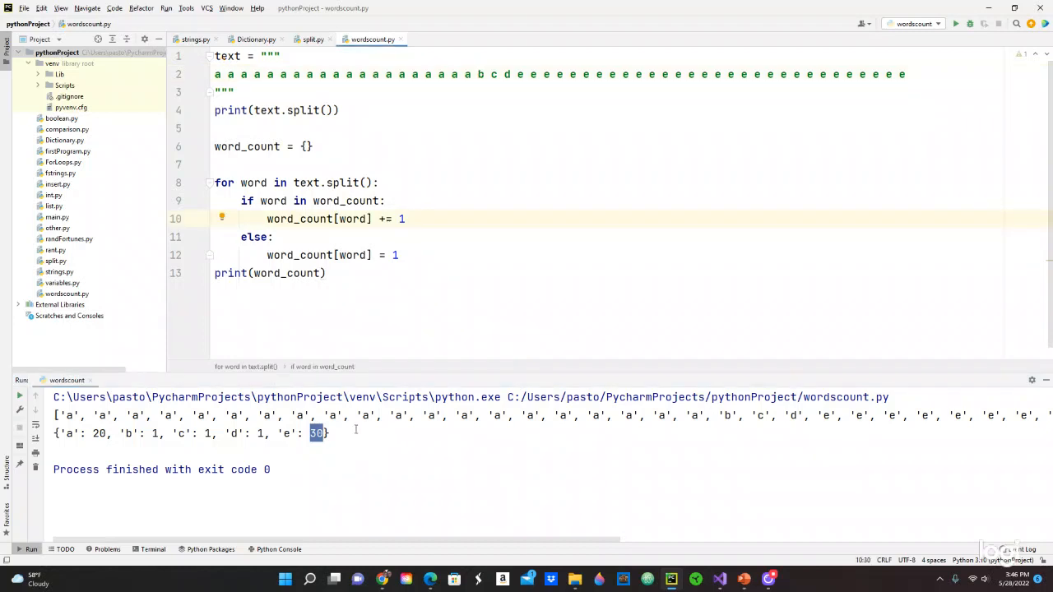
pyautogui.click(330, 434)
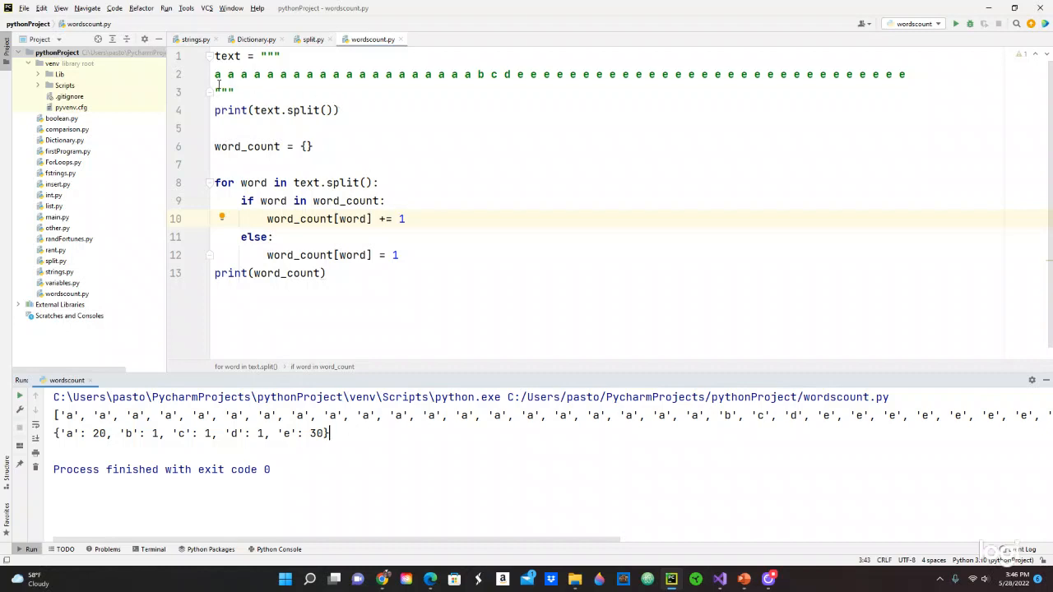
pyautogui.moveTo(437, 94)
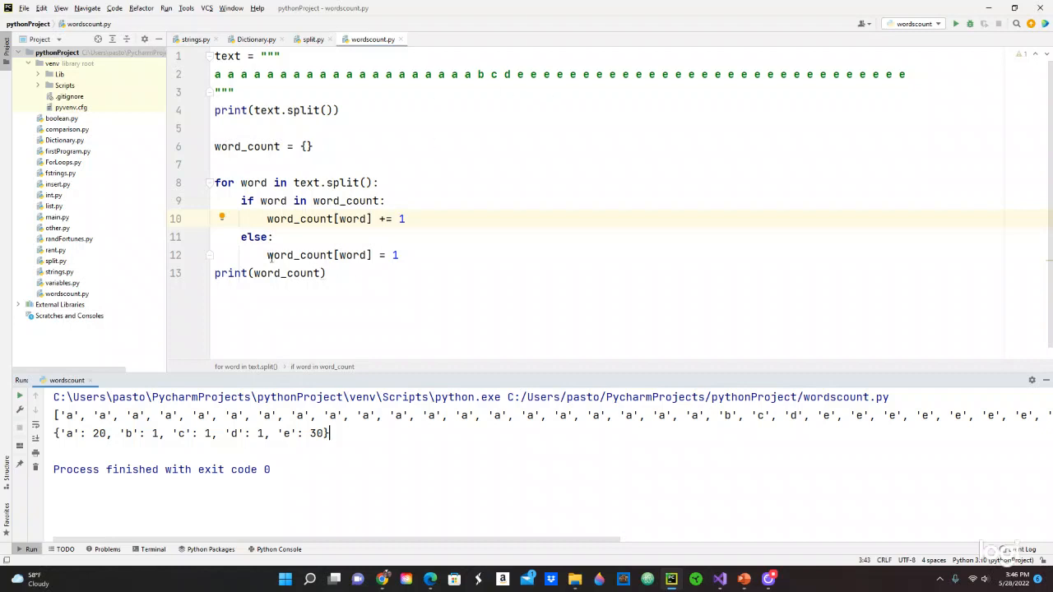
pyautogui.moveTo(383, 286)
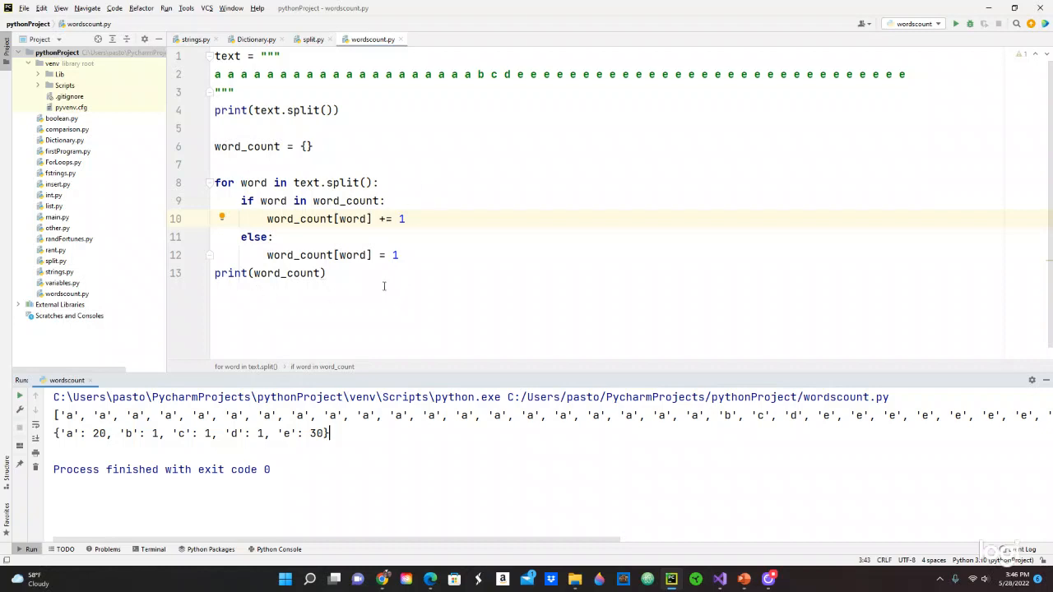